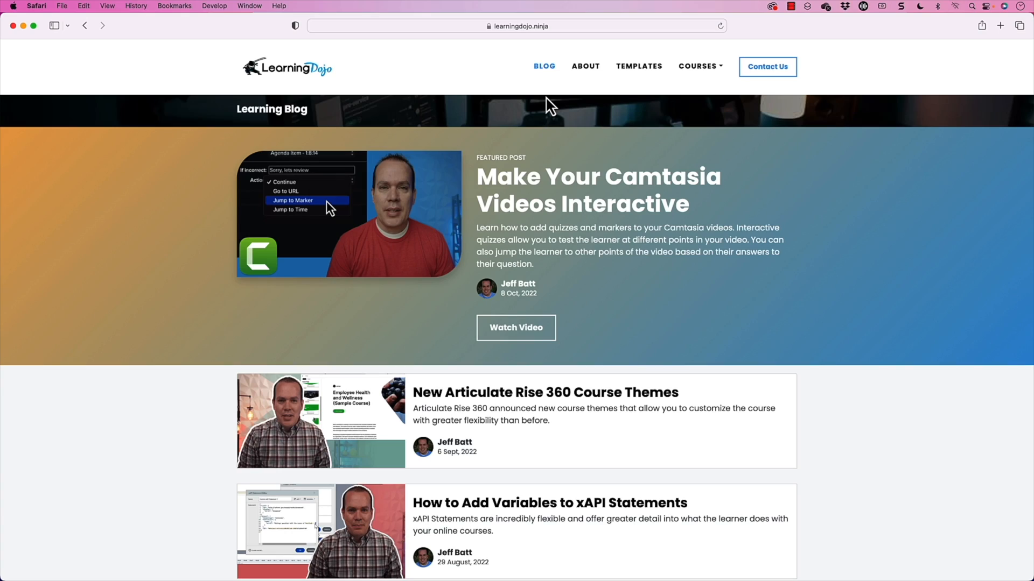
Go to the Learning Dojo Templates page and show its Courses dropdown
scroll("down", 3)
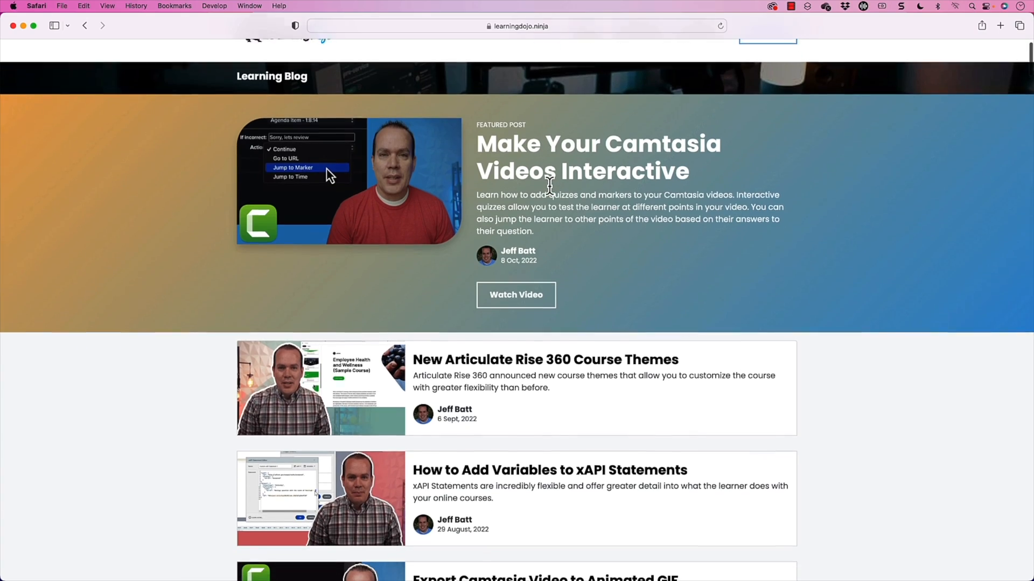
scroll("down", 3)
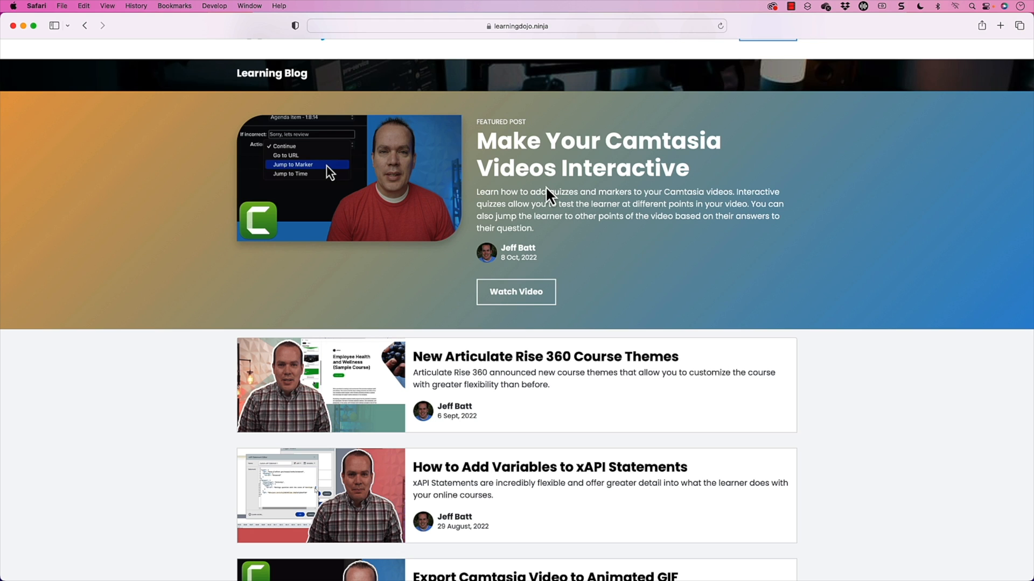
scroll("down", 3)
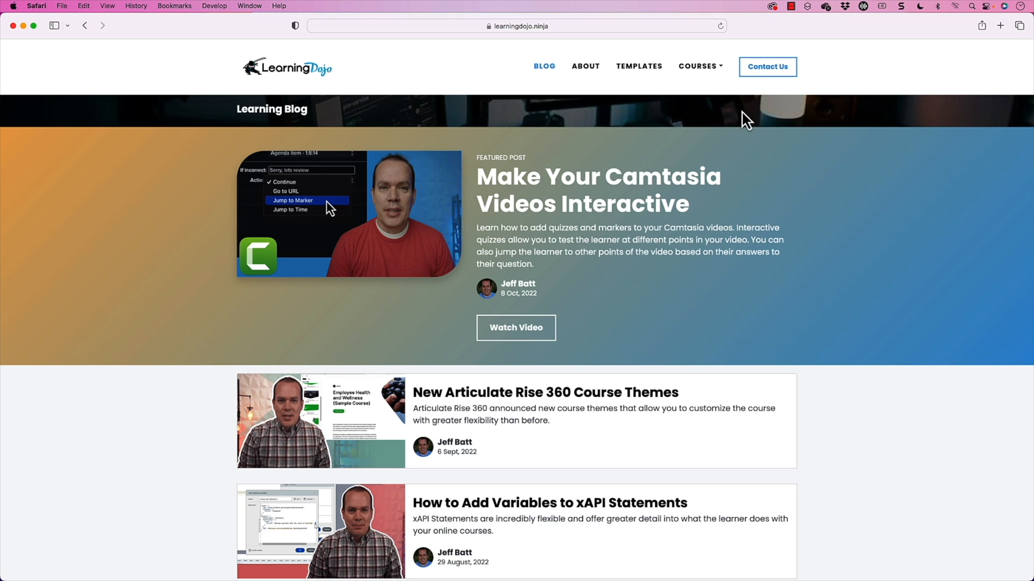
left_click(639, 66)
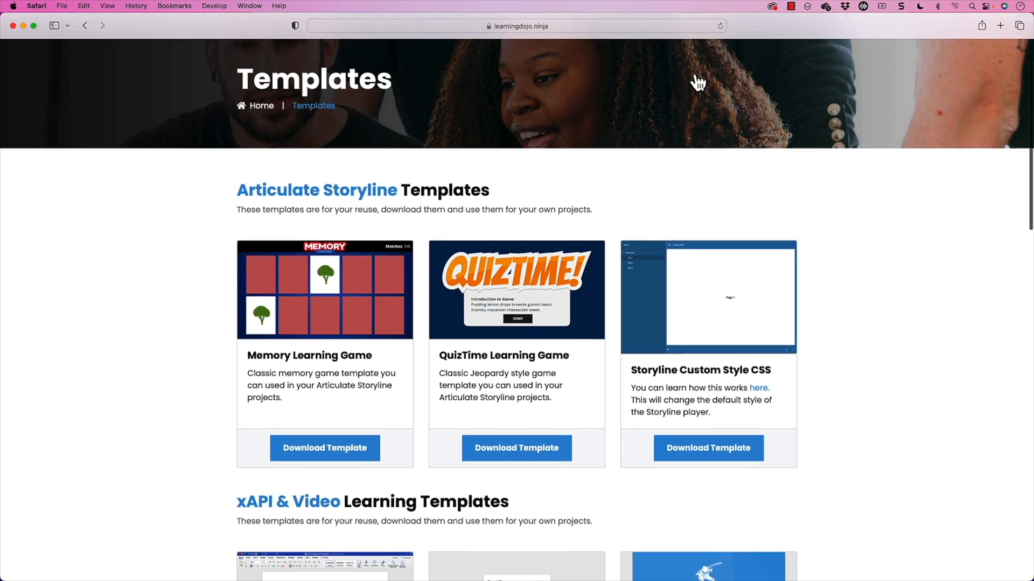
scroll("down", 3)
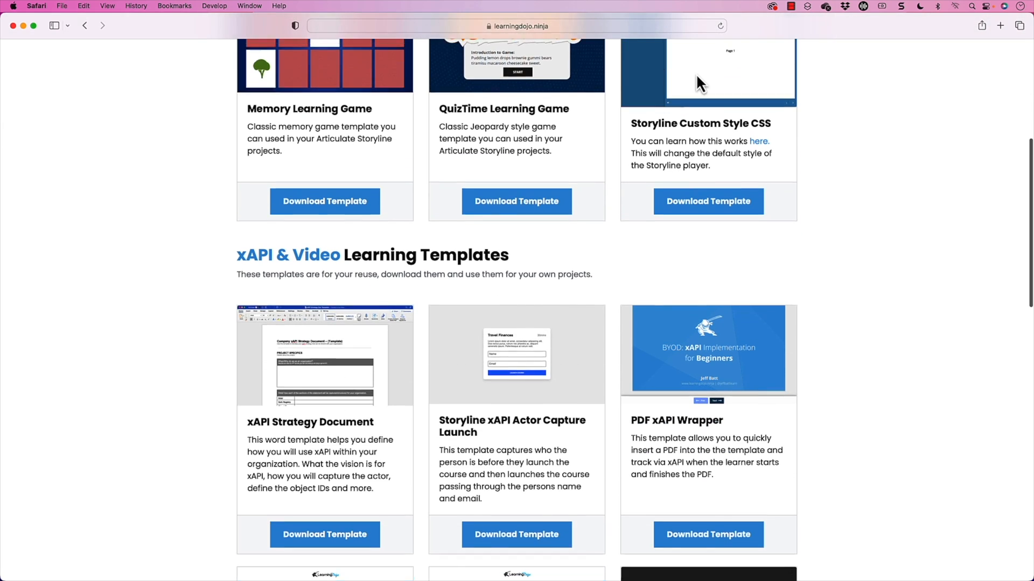
left_click(697, 66)
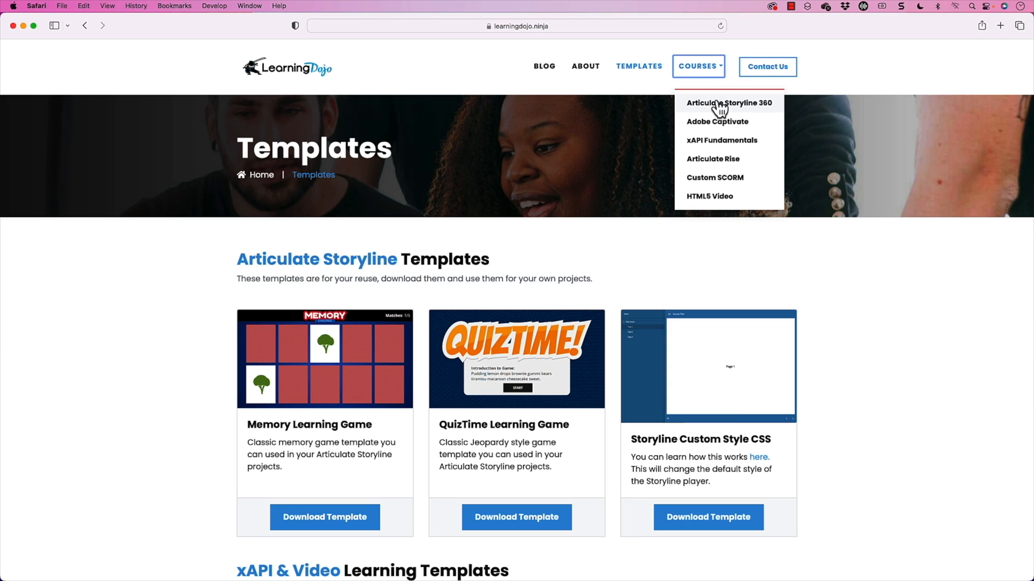
mouse_move(752, 151)
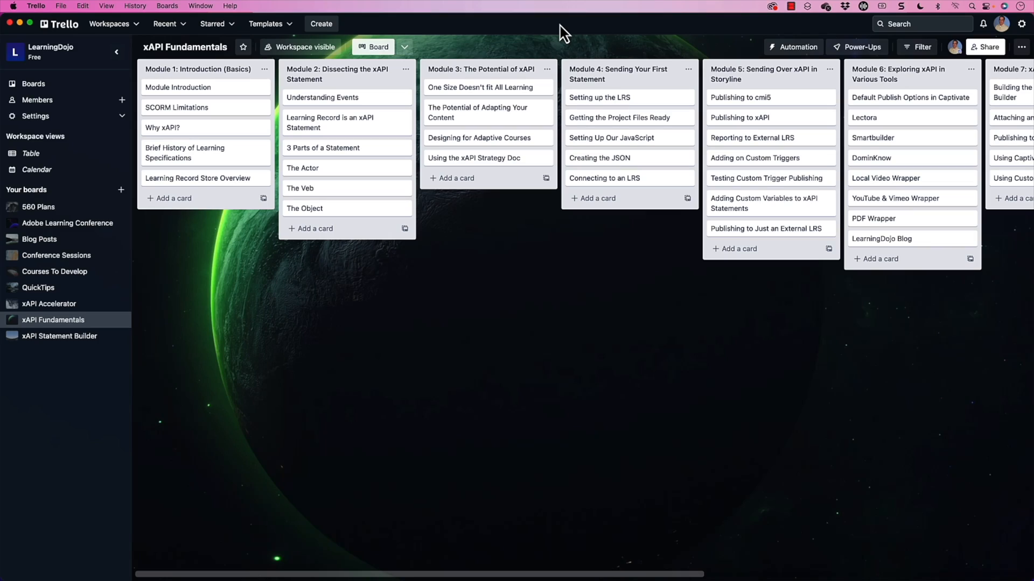
Add a list named Sample after Module 9 containing a placeholder test card
scroll("right", 3)
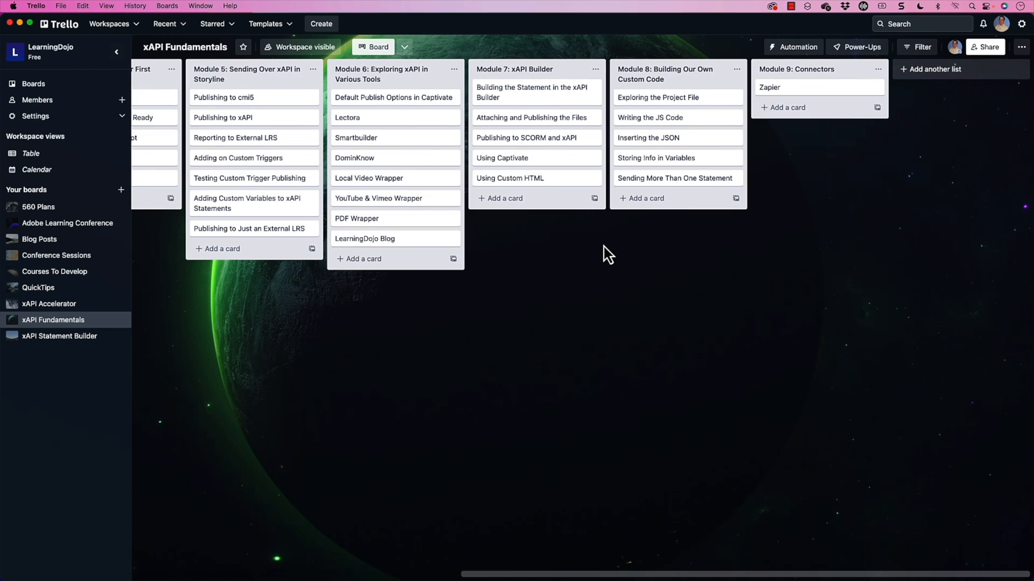
left_click(931, 69)
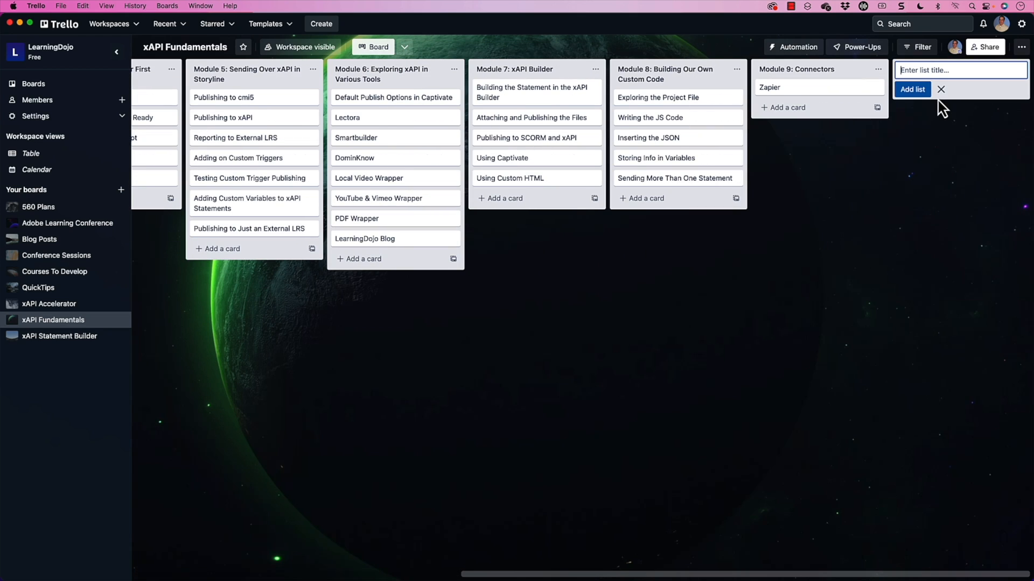
type("Sa")
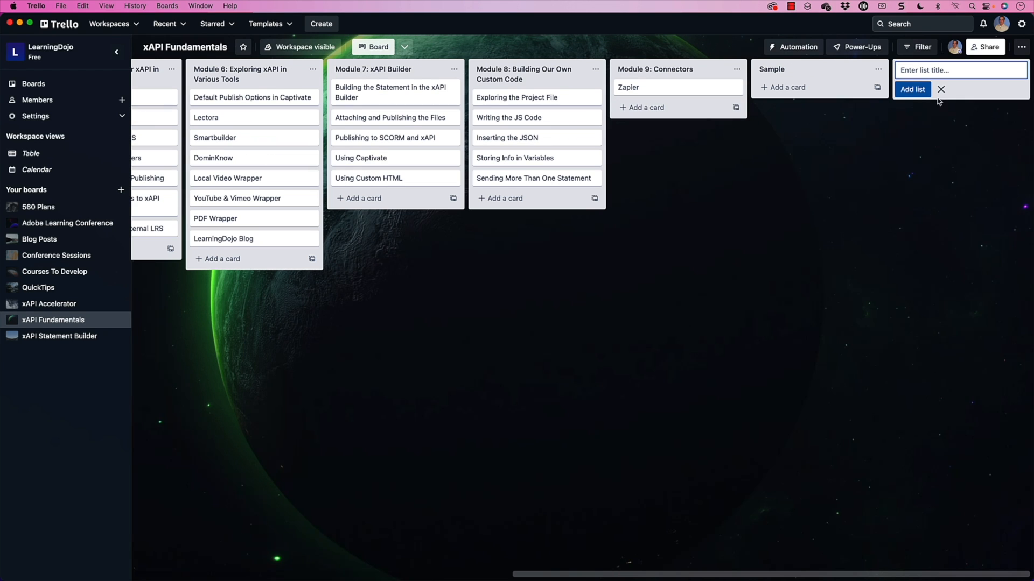
mouse_move(860, 123)
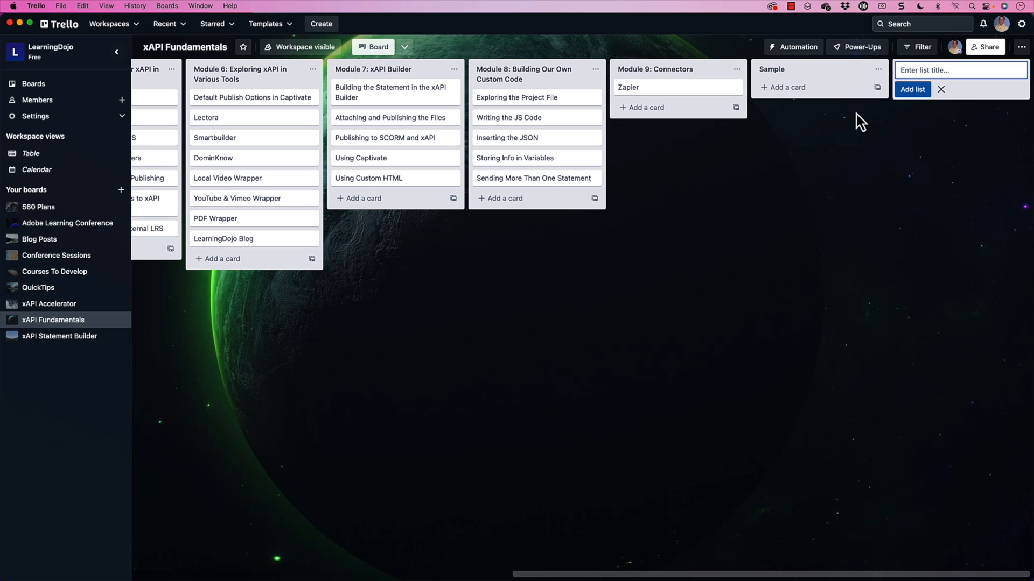
type("ask")
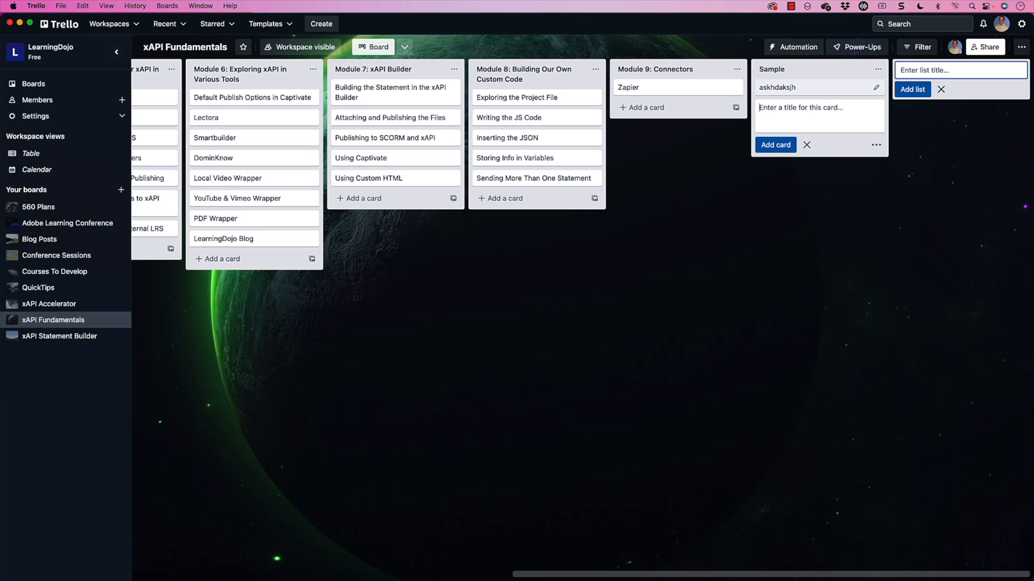
left_click(879, 69)
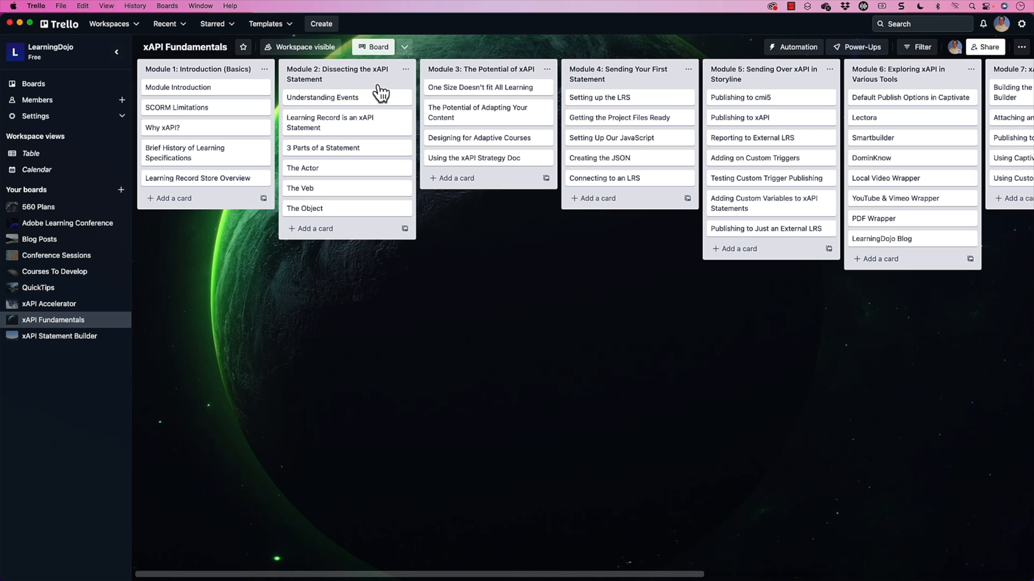
mouse_move(563, 105)
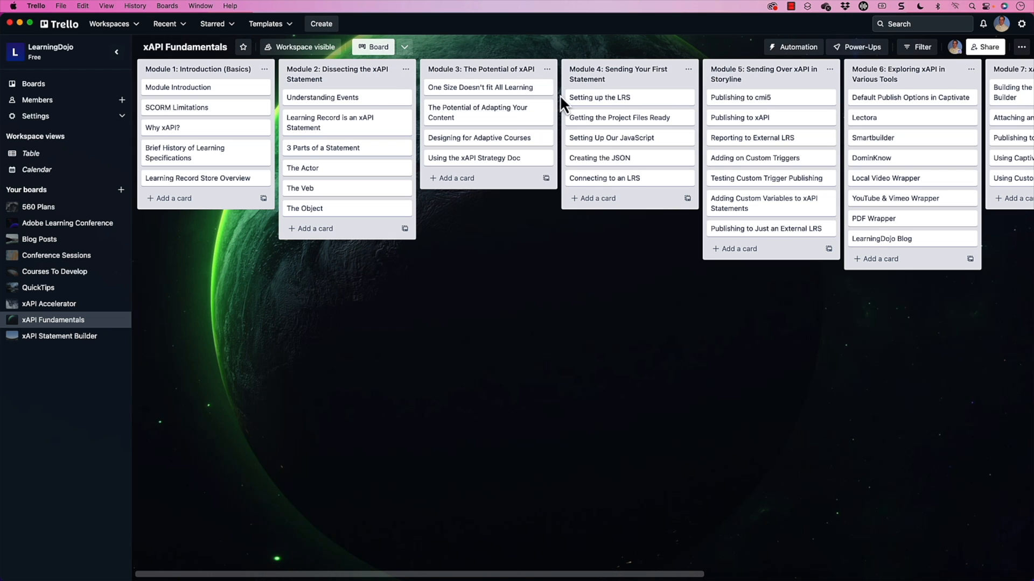
mouse_move(521, 93)
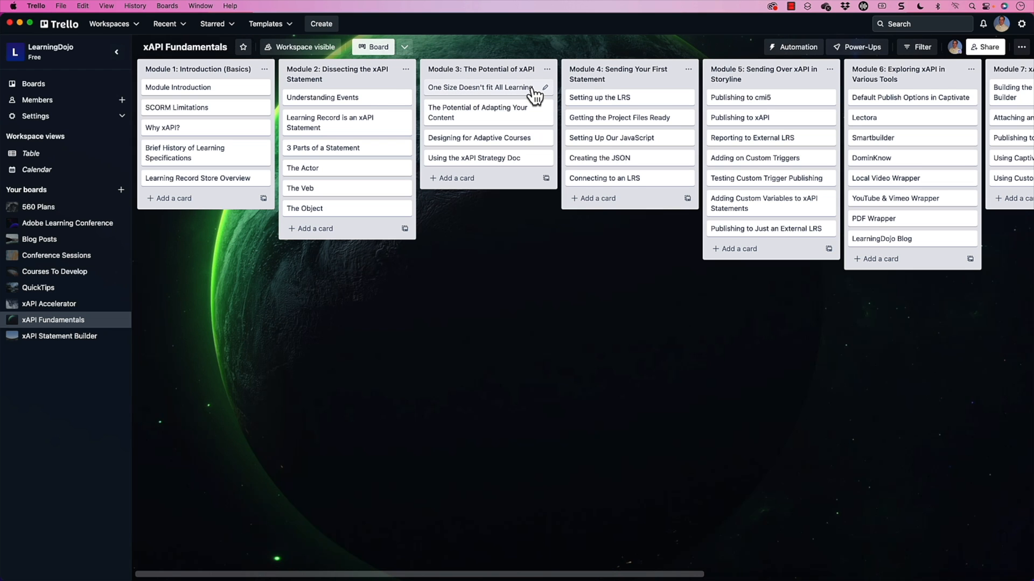
mouse_move(689, 81)
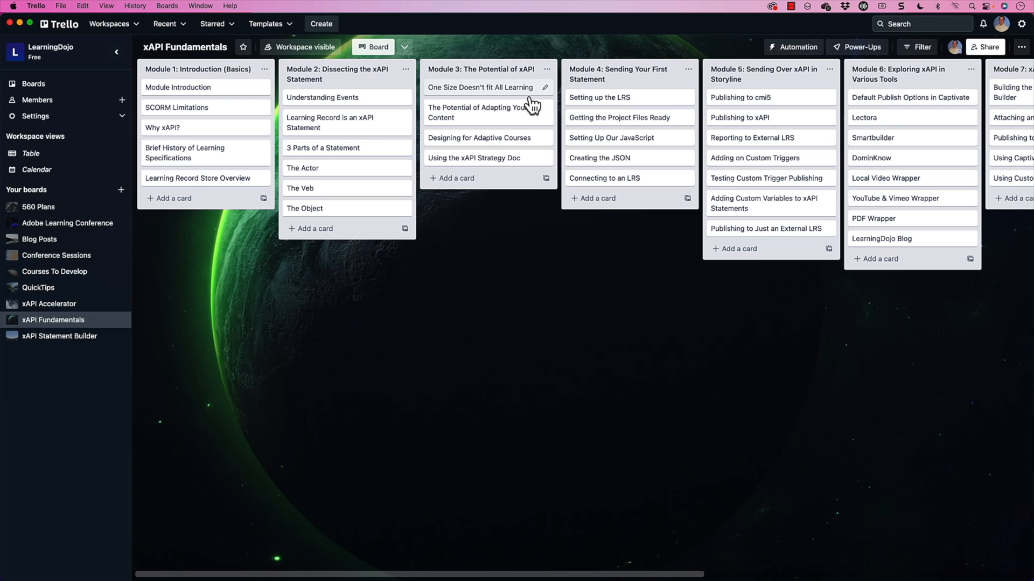
Describe the card with bullets 'Personalization' and 'Push rather than pull' and save
left_click(481, 87)
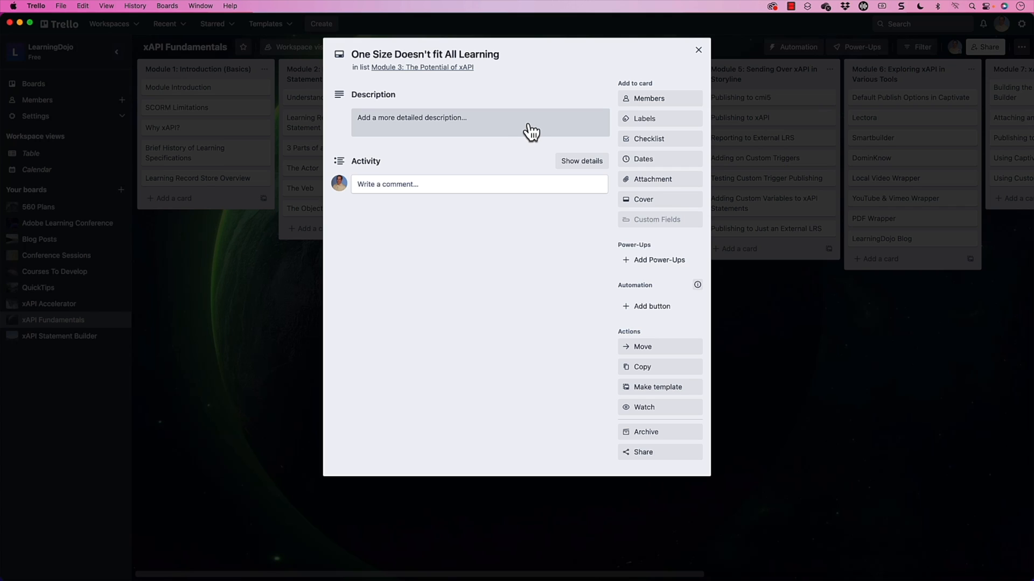
mouse_move(419, 124)
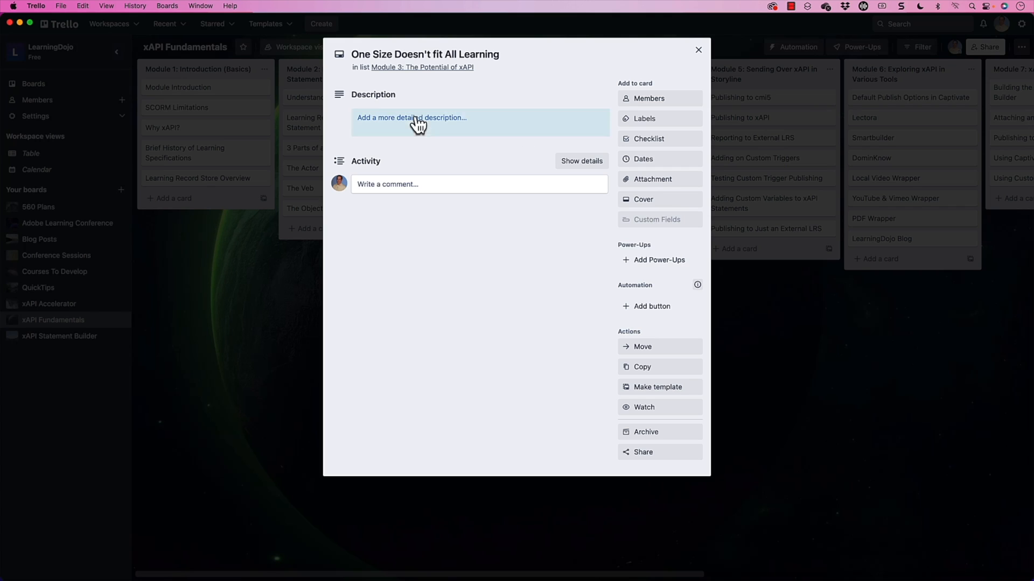
left_click(412, 122)
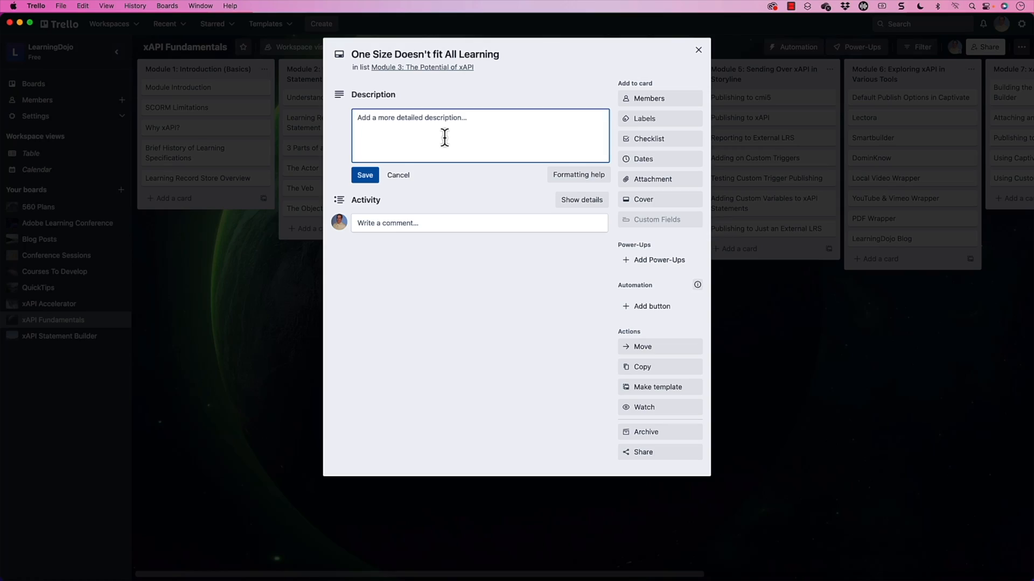
type("-")
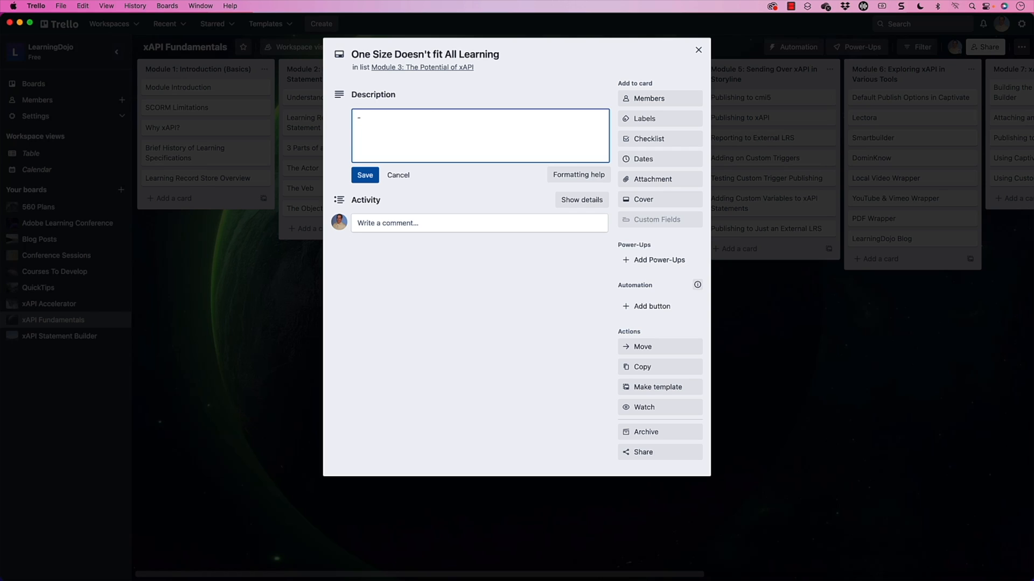
type("Personalizatio")
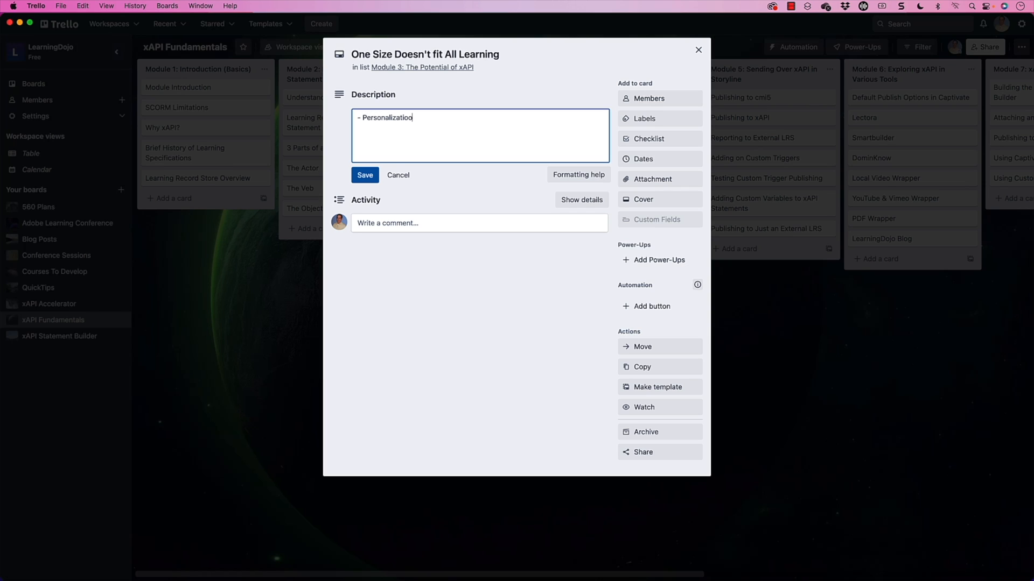
key("Return")
type("- Push")
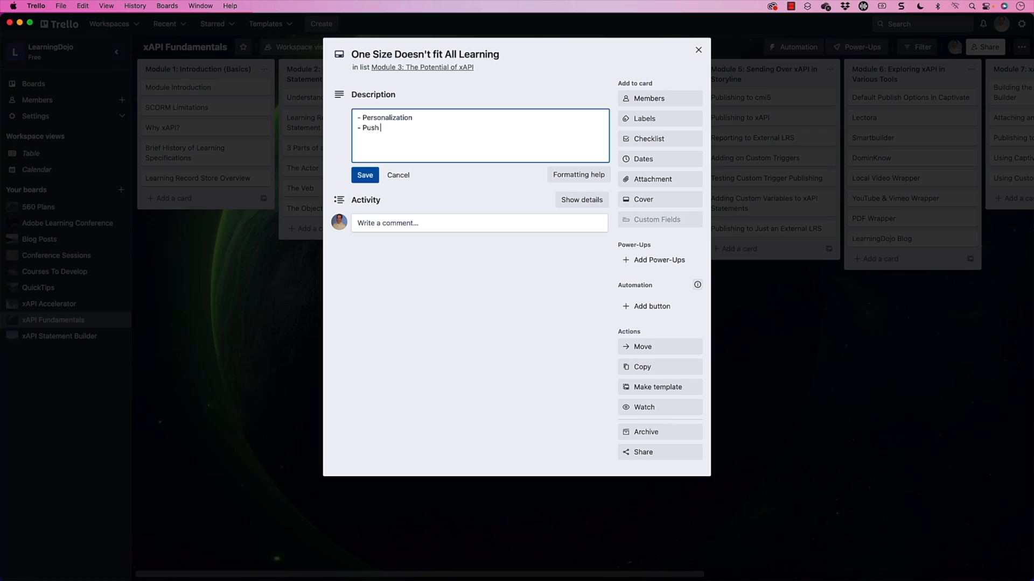
type("rather than pu")
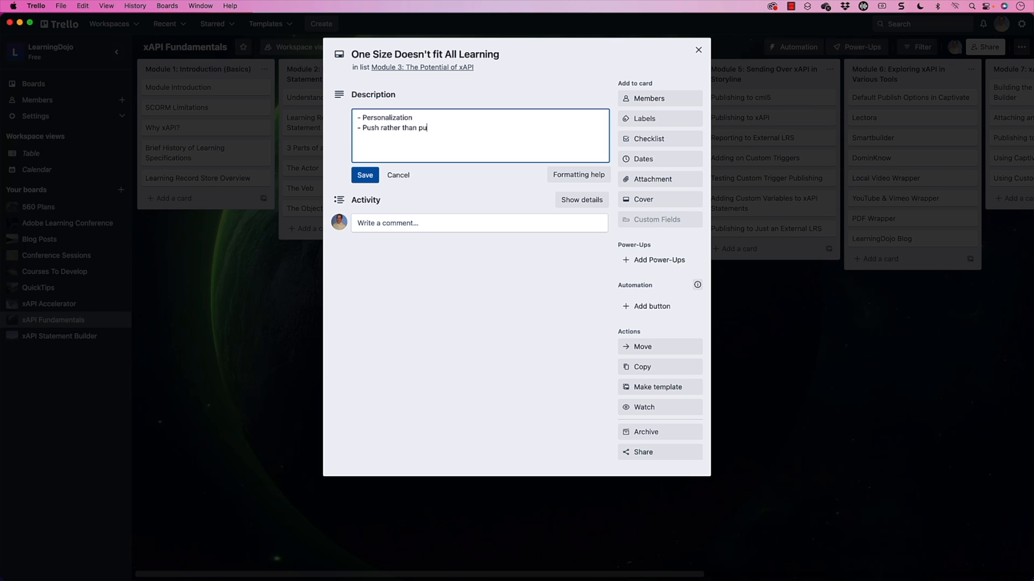
left_click(365, 175)
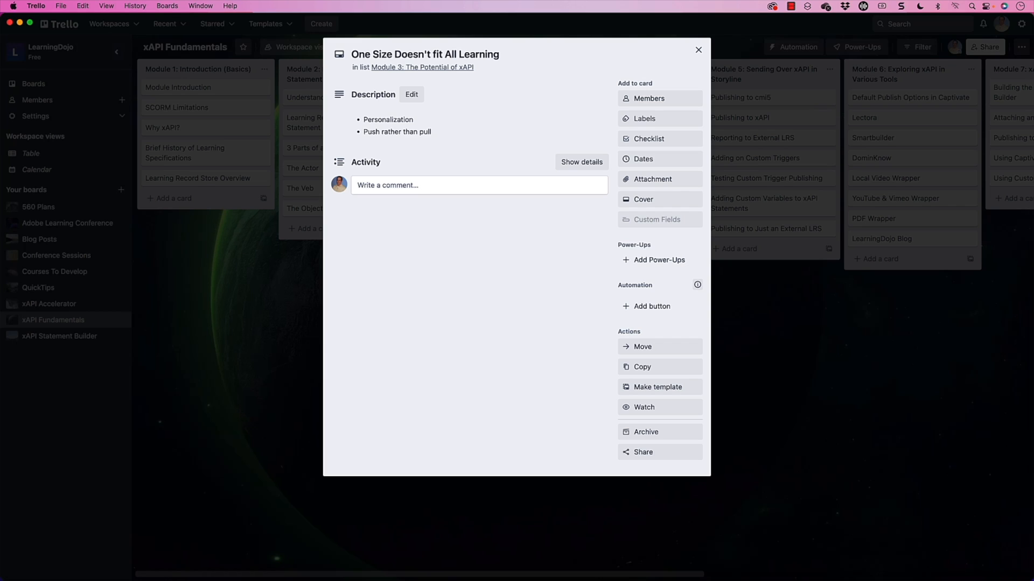
mouse_move(569, 153)
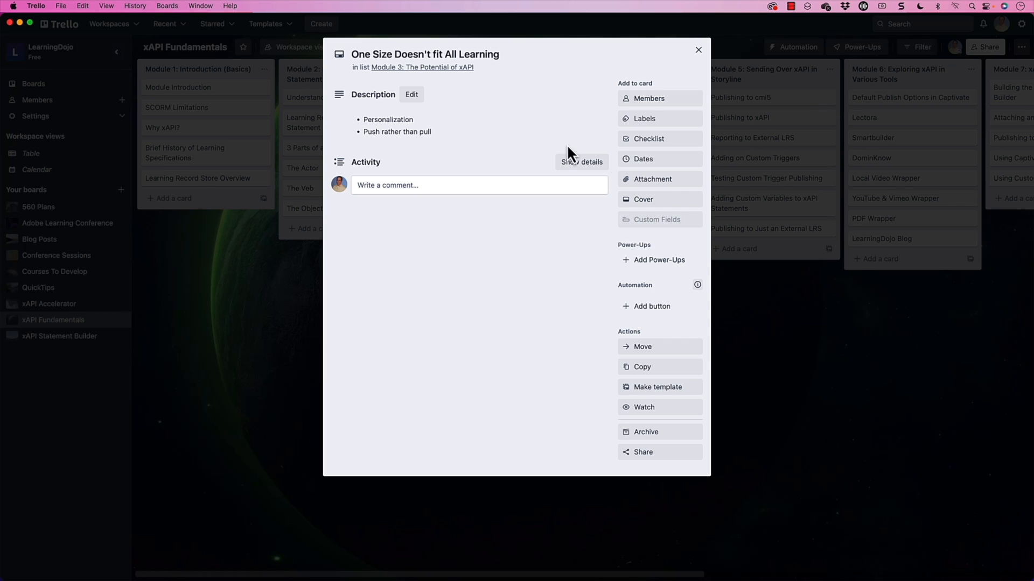
mouse_move(659, 138)
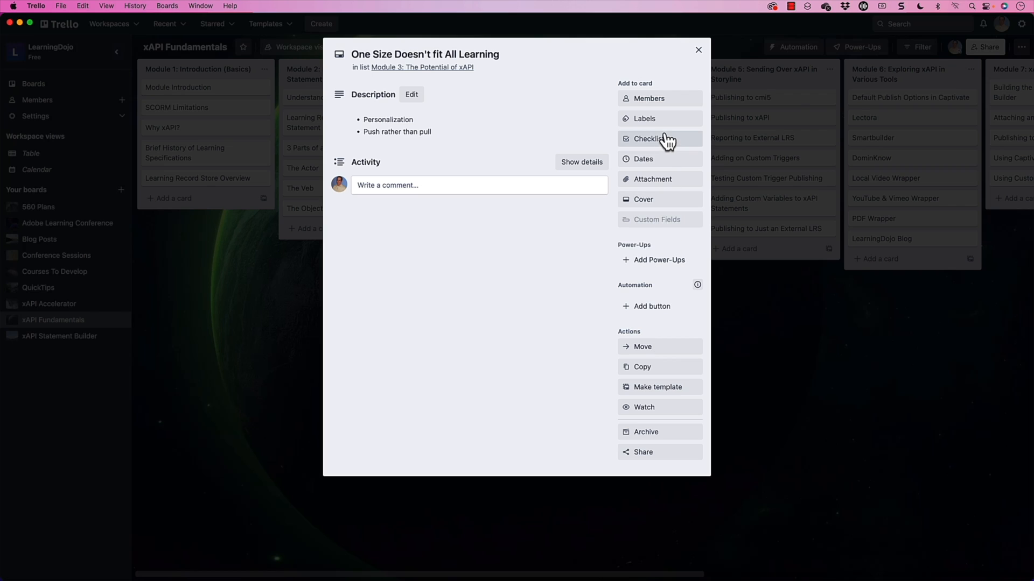
Add a Production checklist with items Outline, Recorded and Edited
left_click(648, 139)
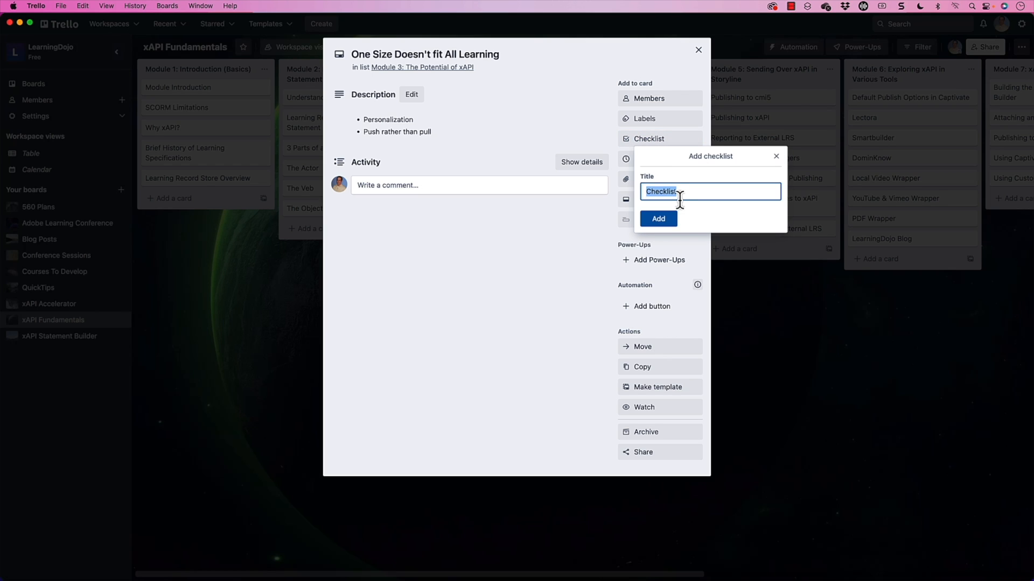
left_click(656, 218)
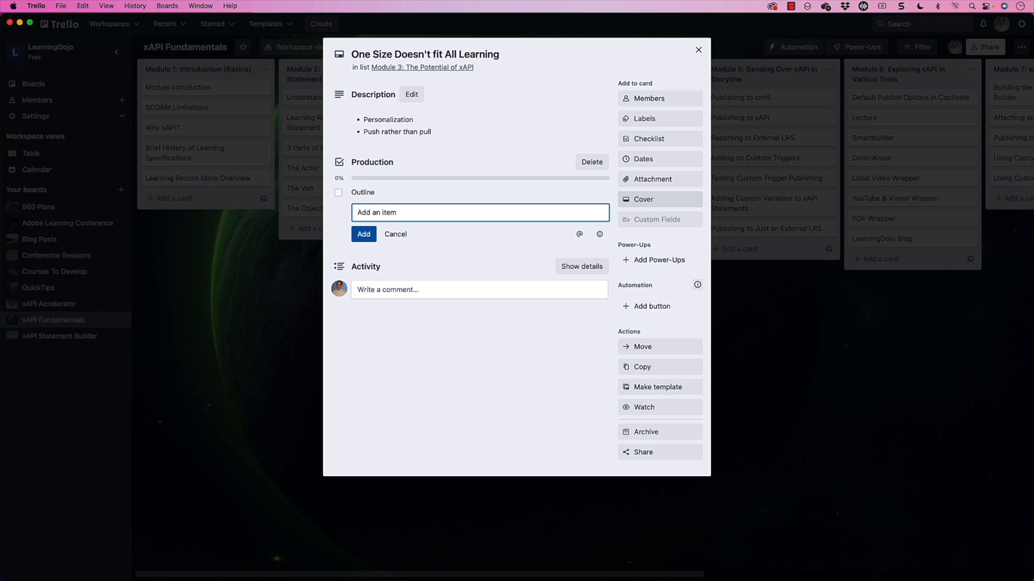
type("R")
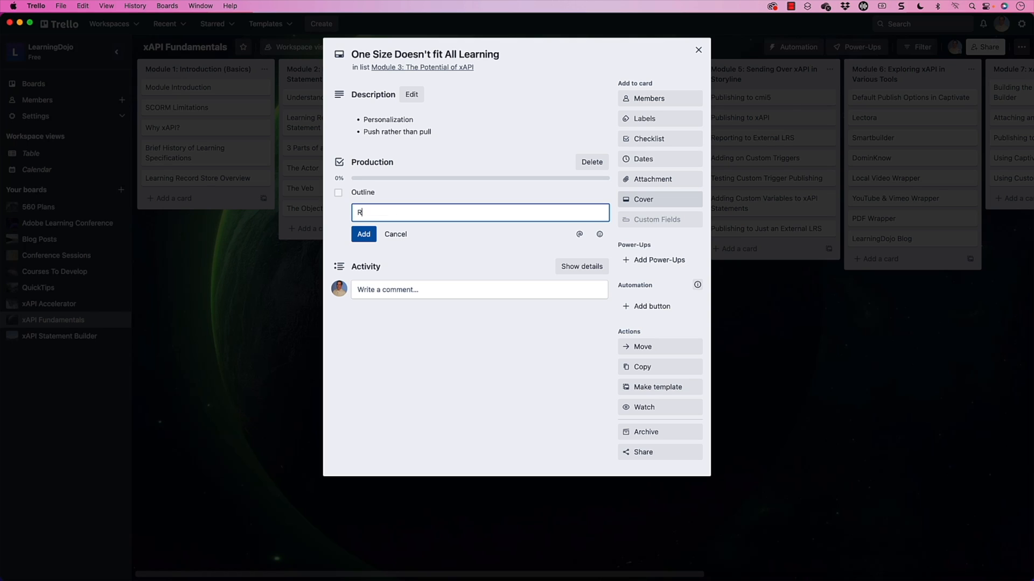
type("ecor")
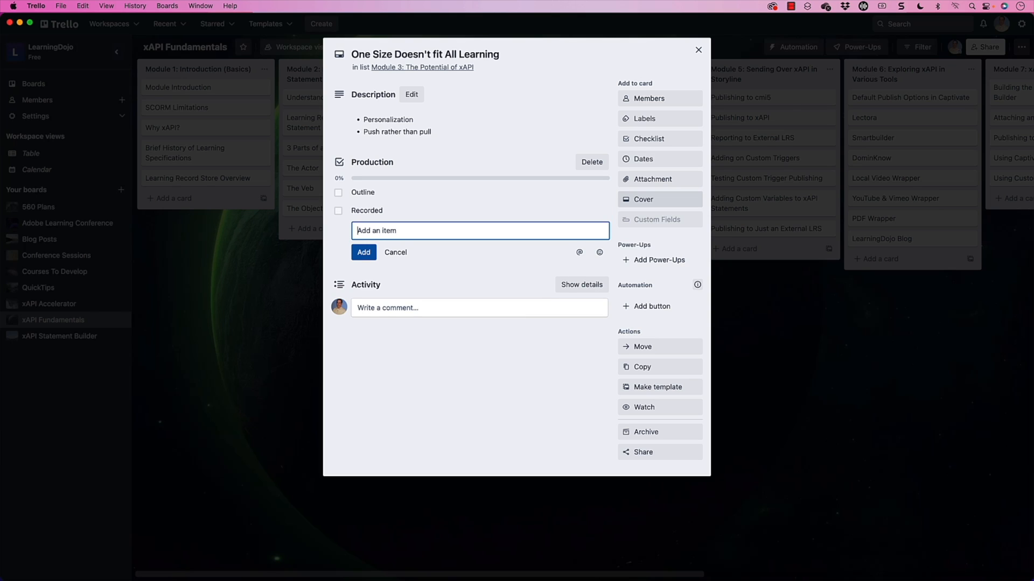
type("Edi")
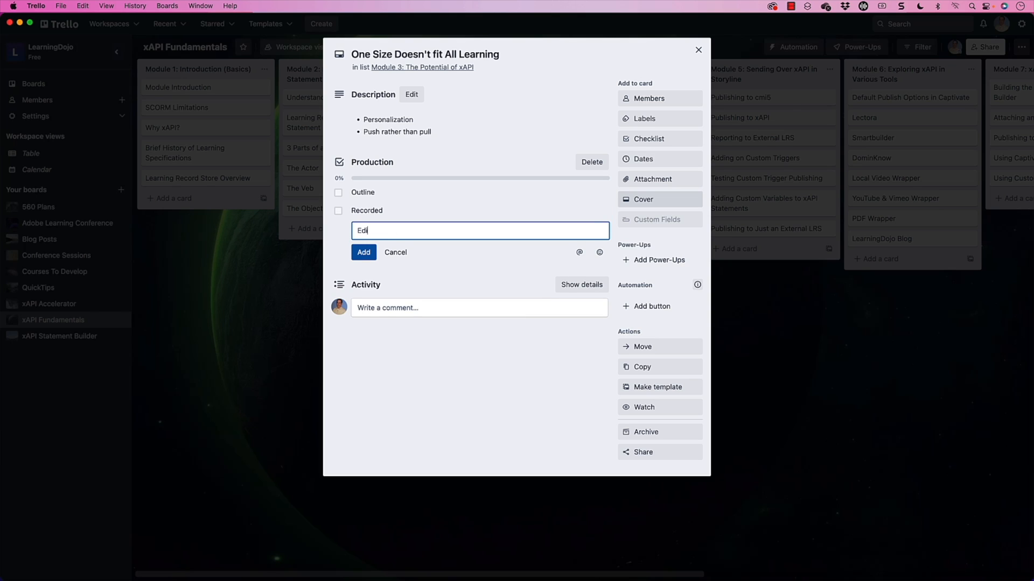
left_click(363, 252)
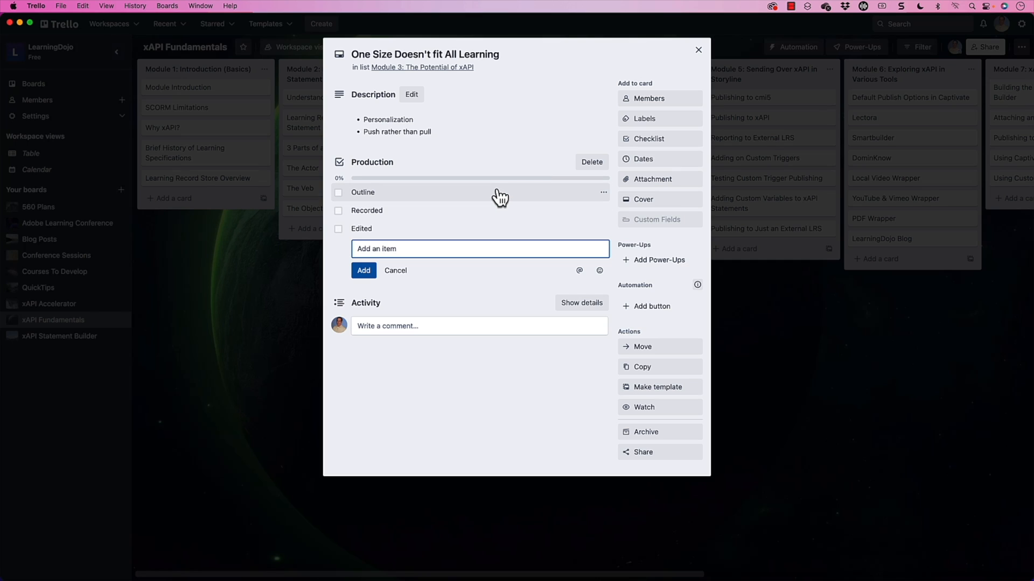
Mark Outline complete and return to the board
left_click(338, 193)
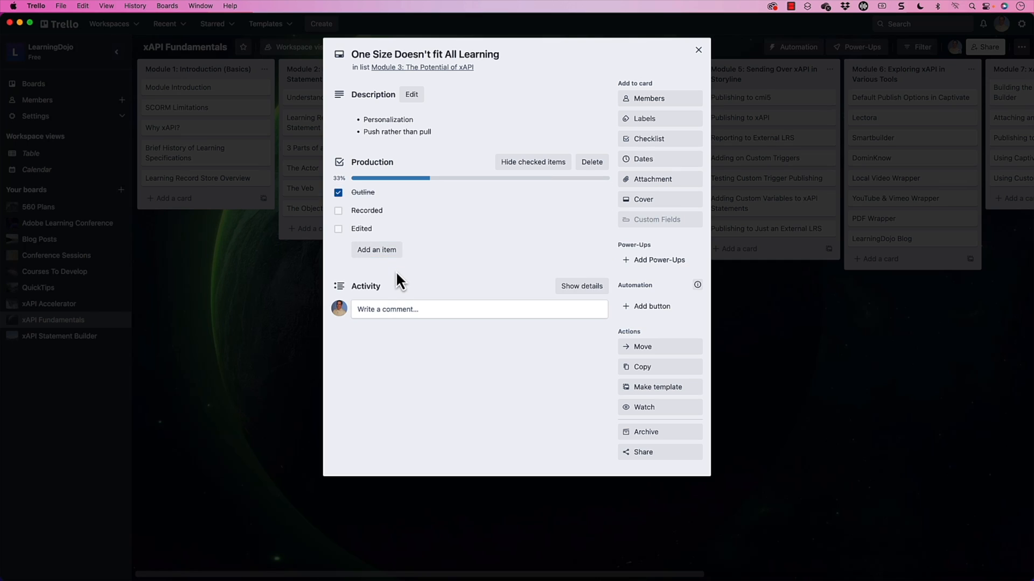
mouse_move(438, 190)
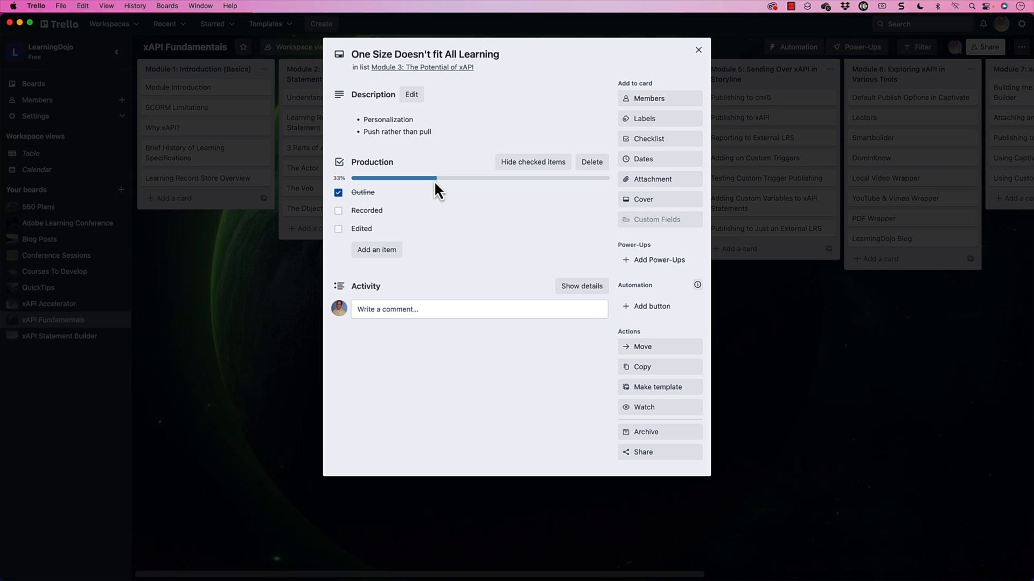
left_click(697, 50)
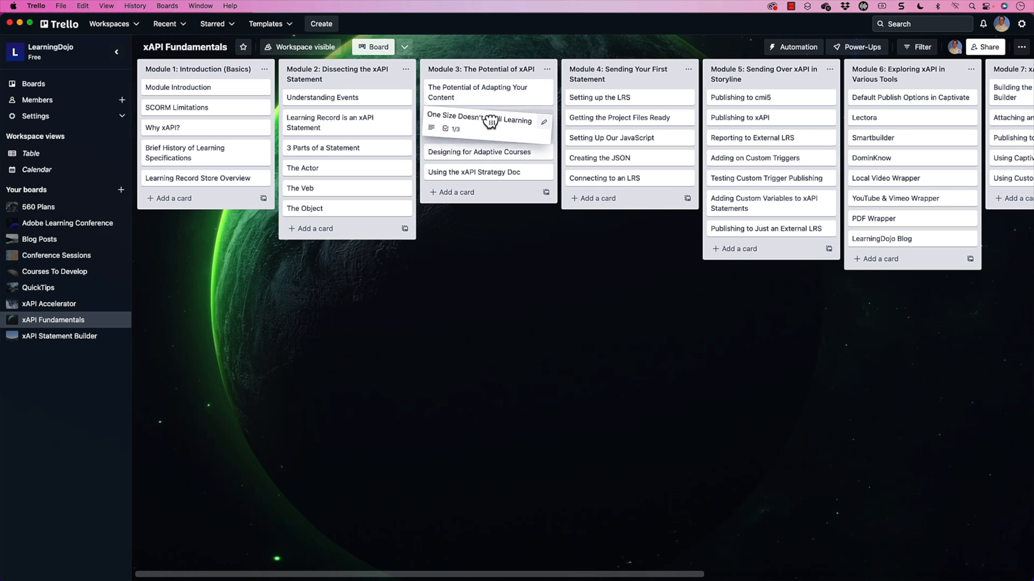
Move the One Size Doesn't fit All Learning card to the top of Module 3
left_click_drag(486, 122, 487, 87)
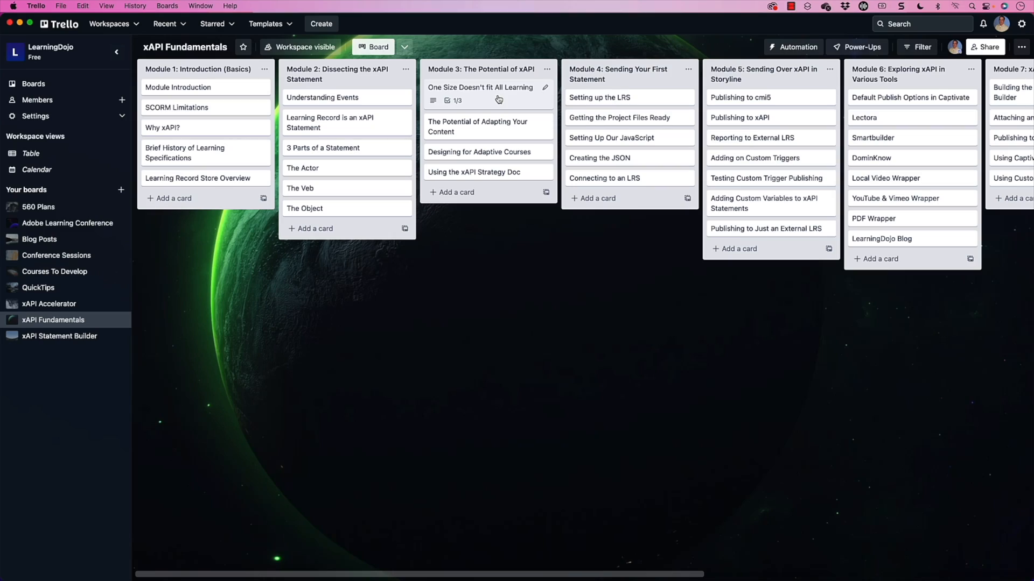
mouse_move(72, 248)
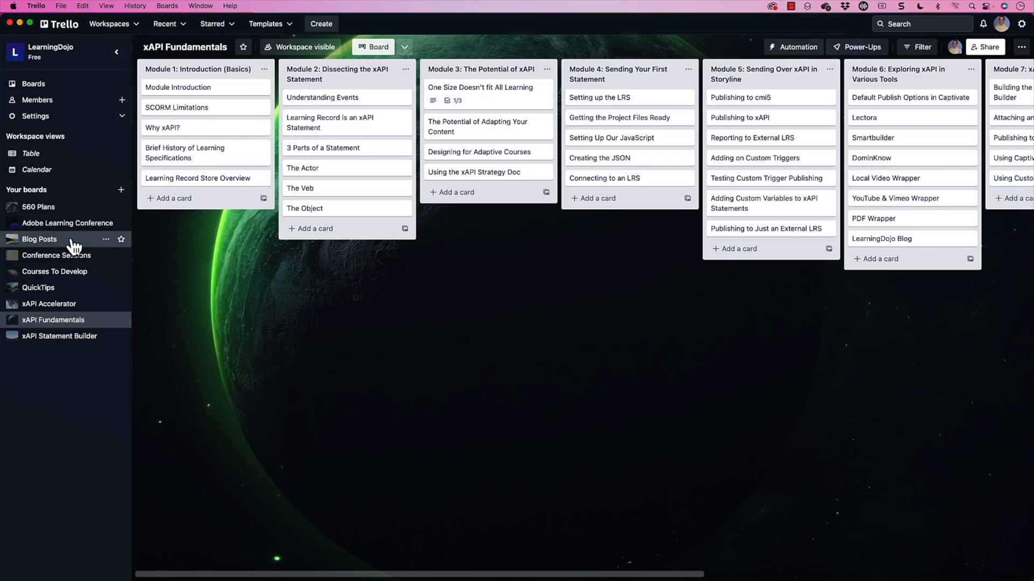
On the Blog Posts board, move Trello for Storyboarding from Planning into Up Next and view it
left_click(40, 239)
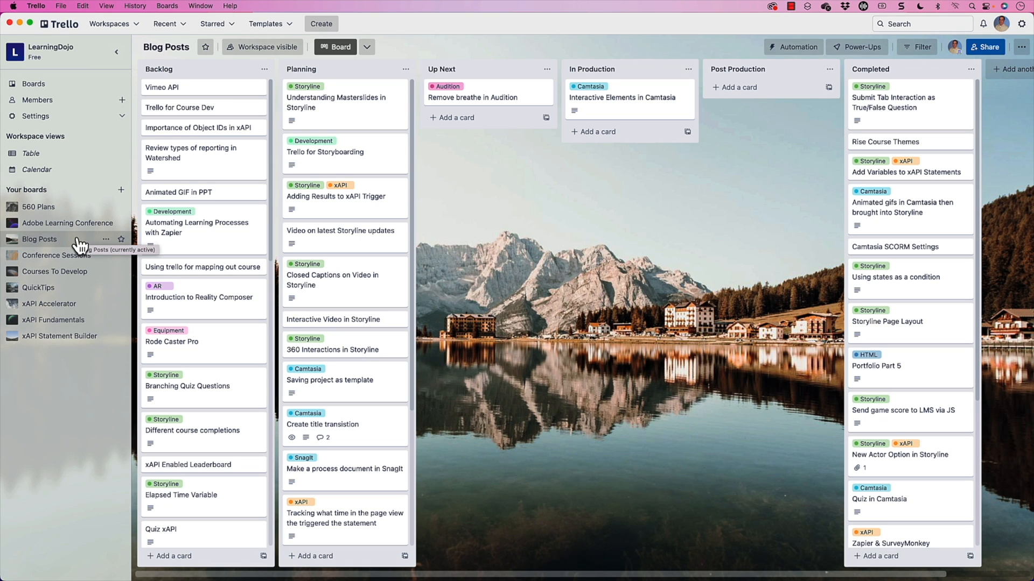
mouse_move(86, 242)
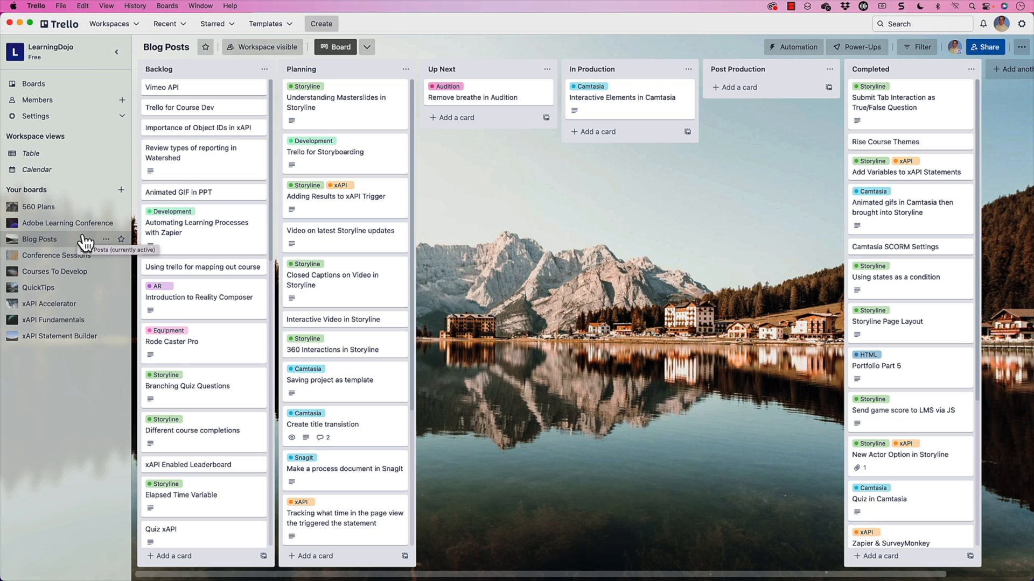
mouse_move(469, 74)
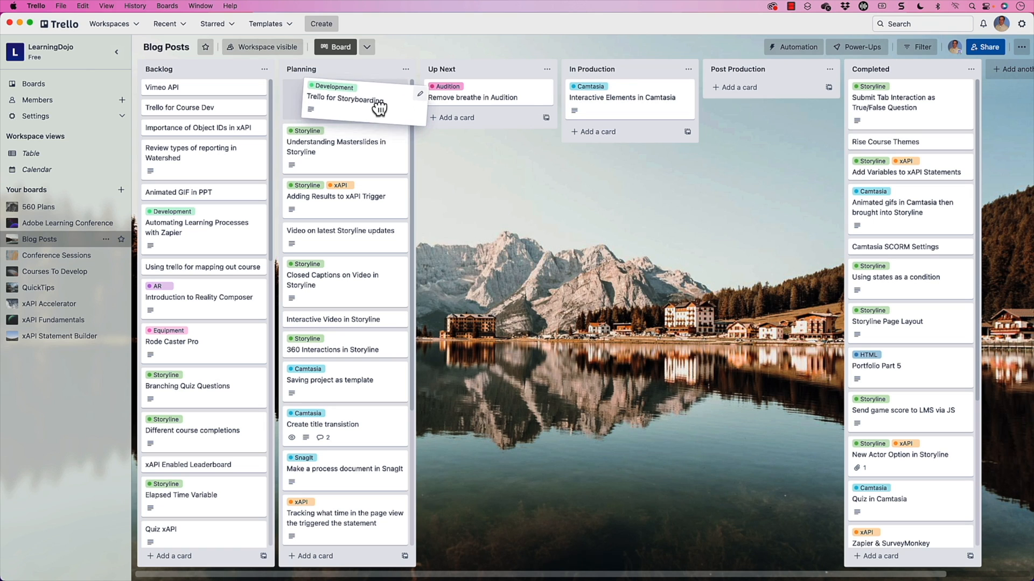
left_click_drag(345, 102, 467, 127)
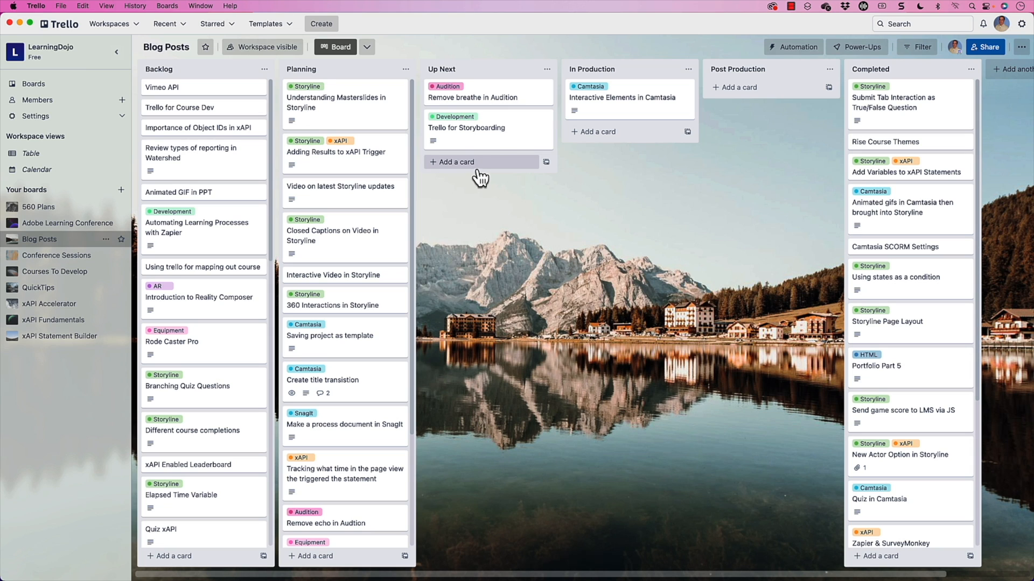
left_click(466, 127)
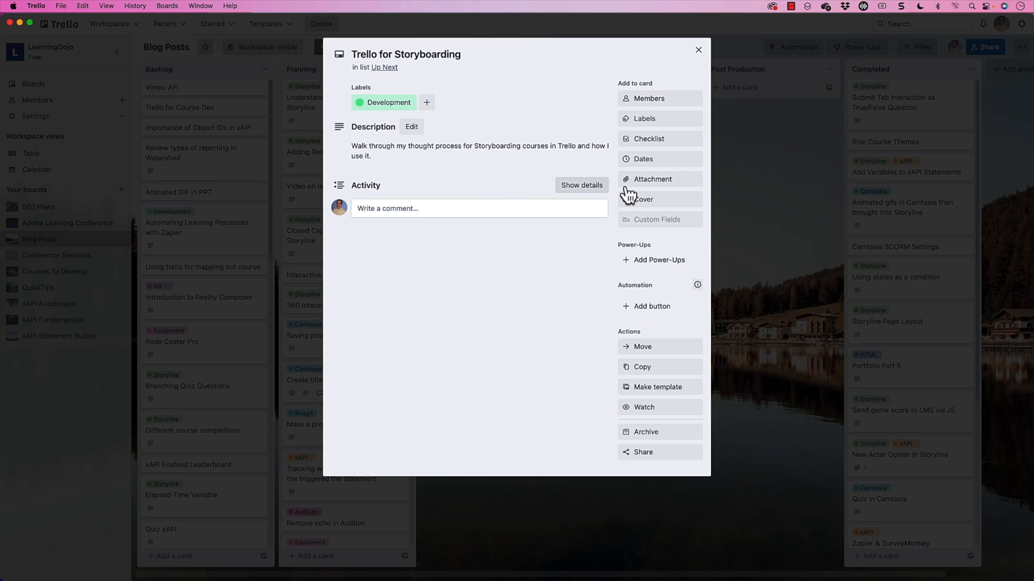
left_click(698, 49)
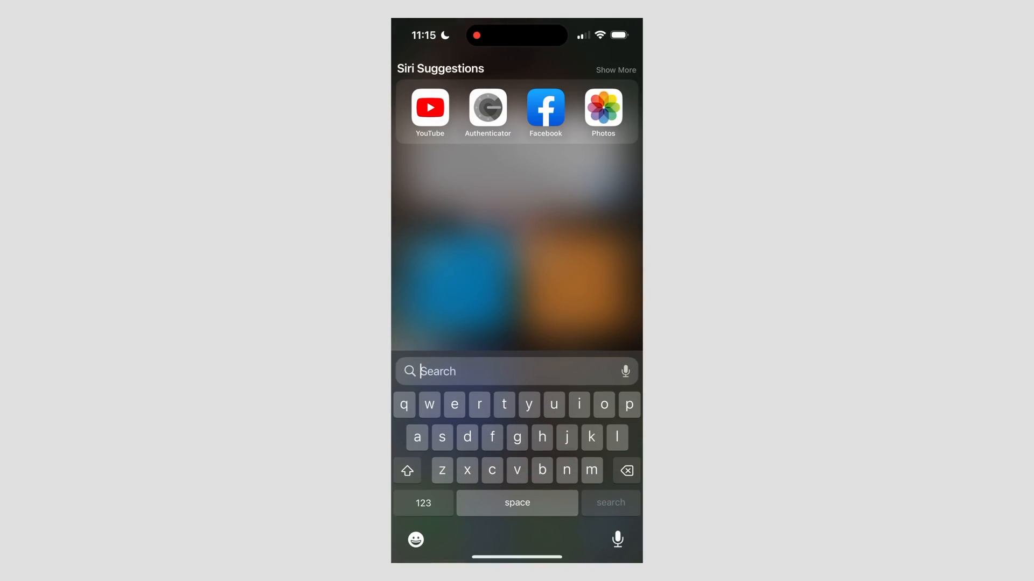
Run the blog-idea shortcut from Shortcuts and enter 'Samp...' as the new Trello item text
type("shortcuts")
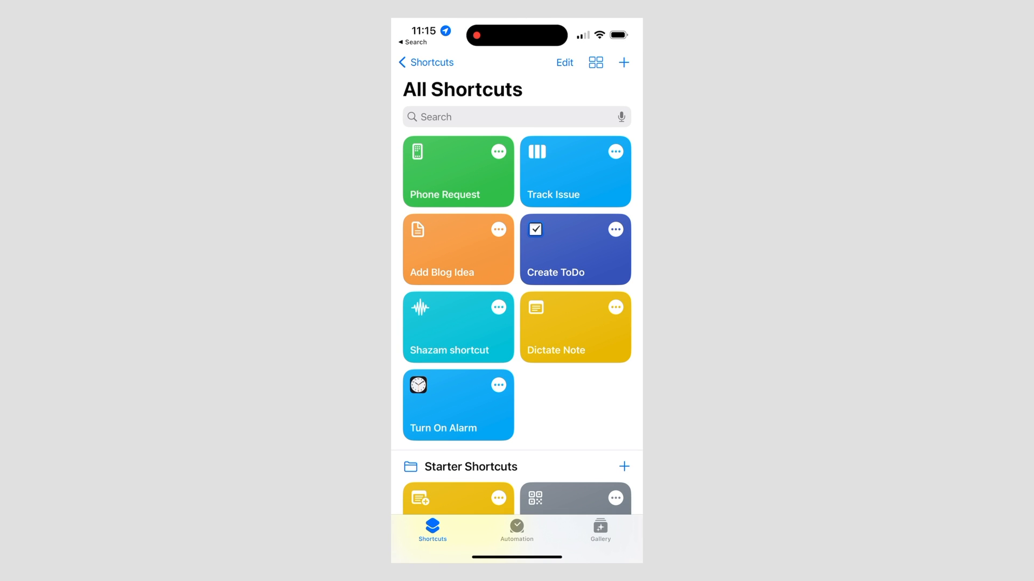
left_click(623, 63)
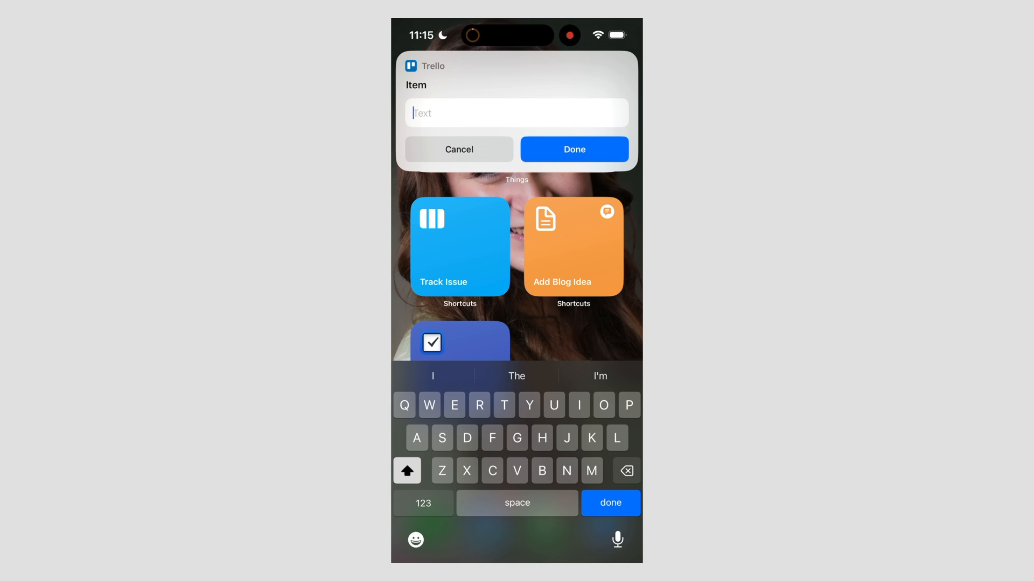
type("Samp")
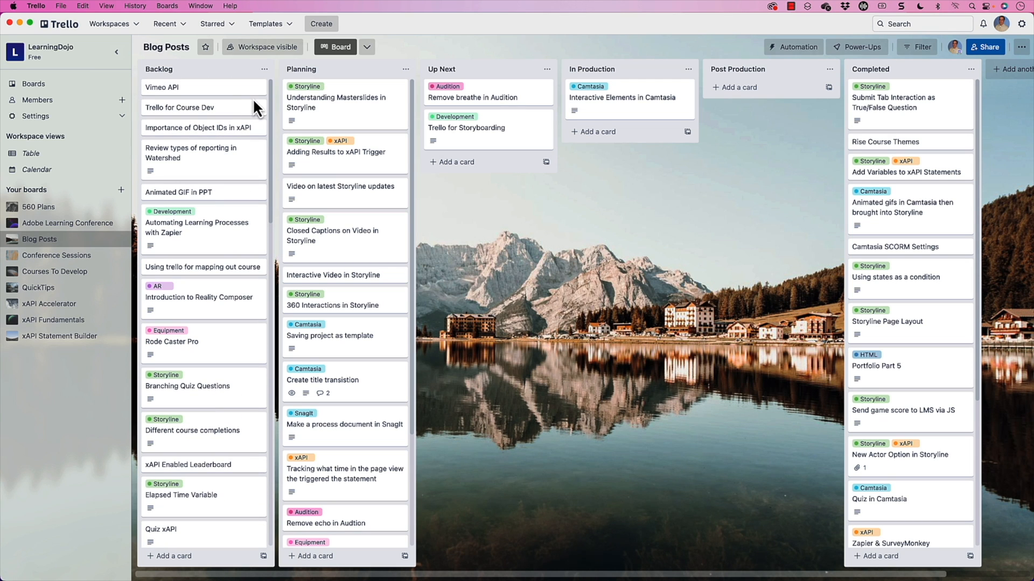
mouse_move(192, 96)
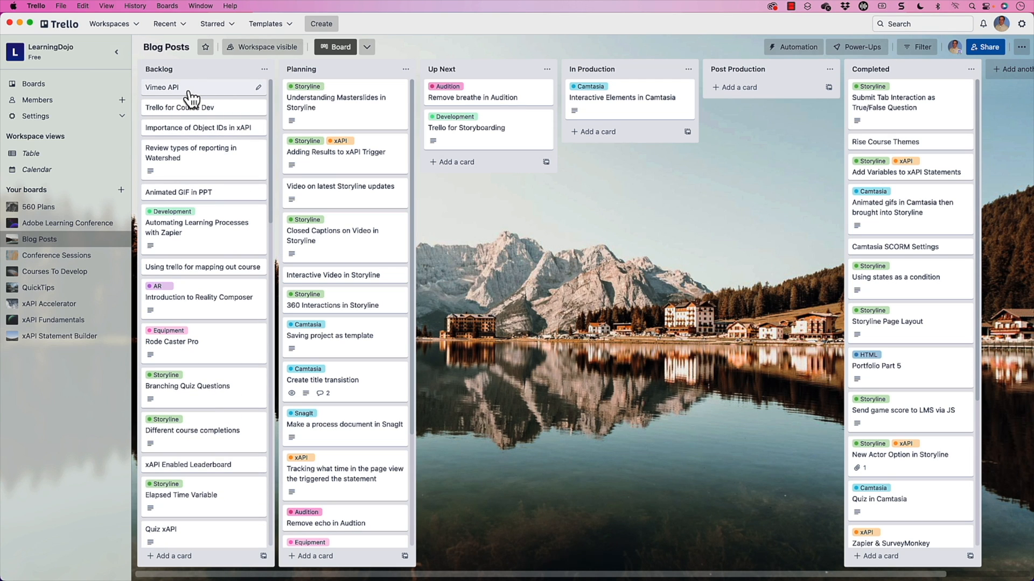
mouse_move(211, 107)
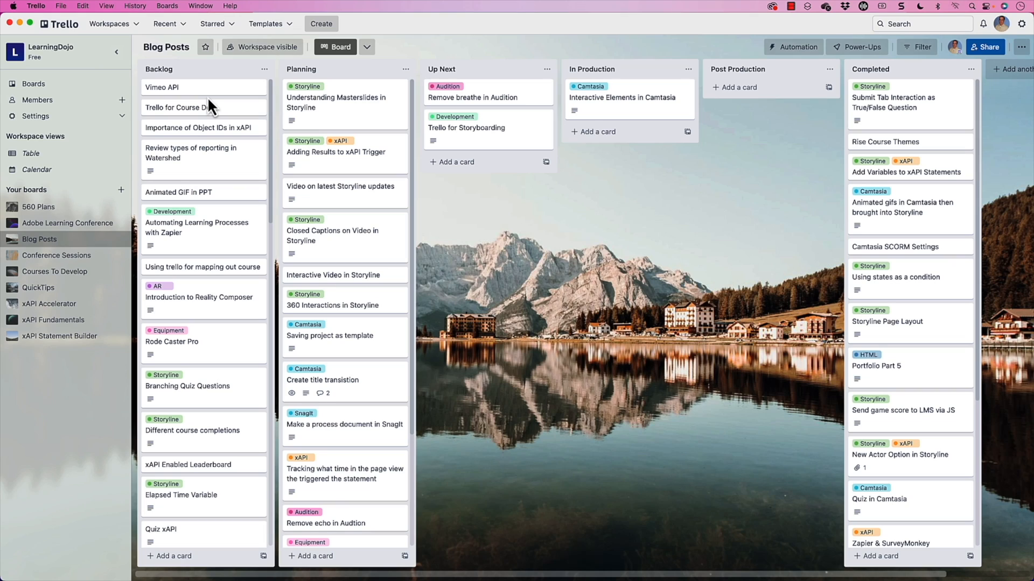
mouse_move(218, 115)
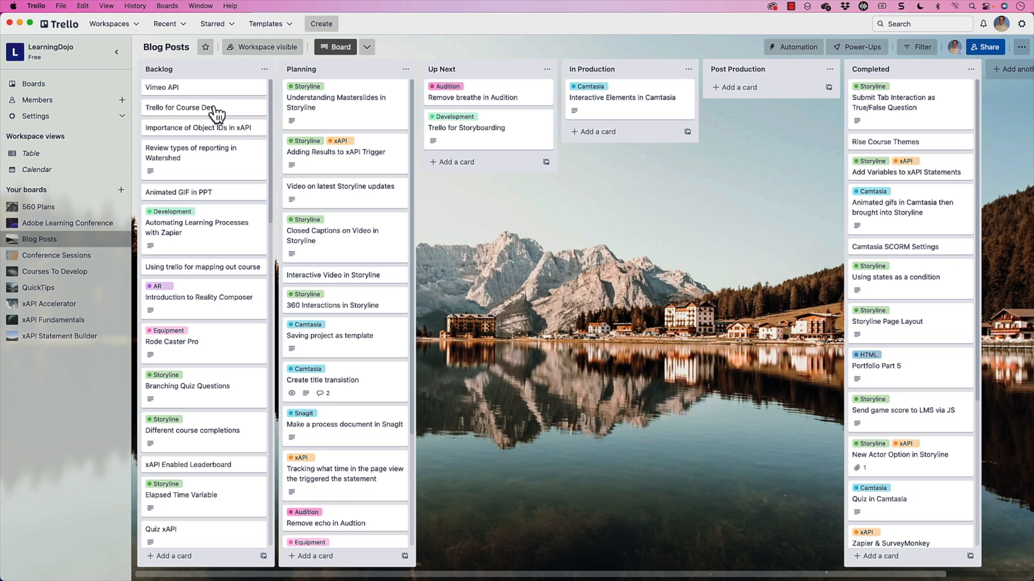
Switch to the Amazon Work workspace and open its Issue tracker board
left_click(113, 23)
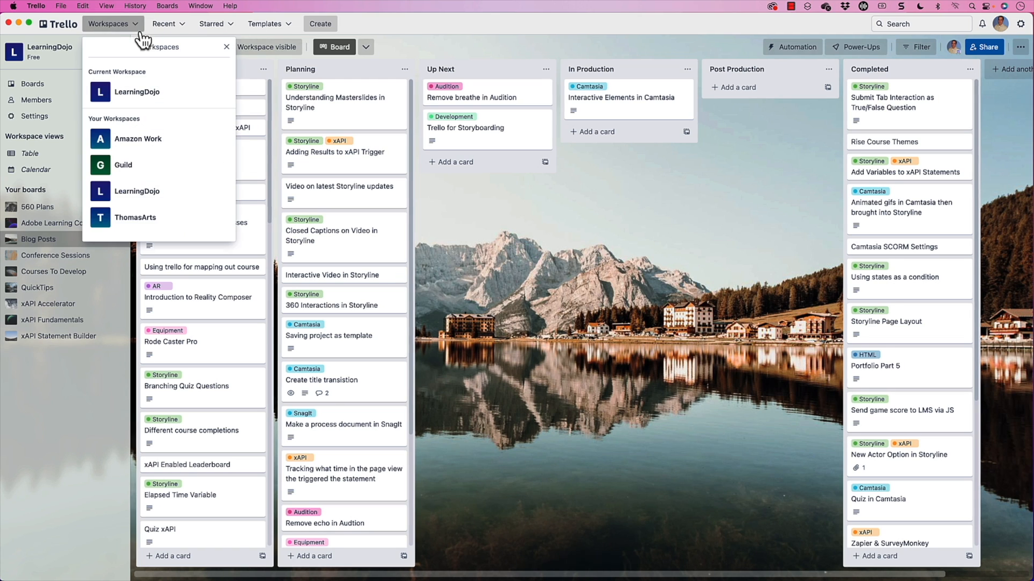
left_click(137, 139)
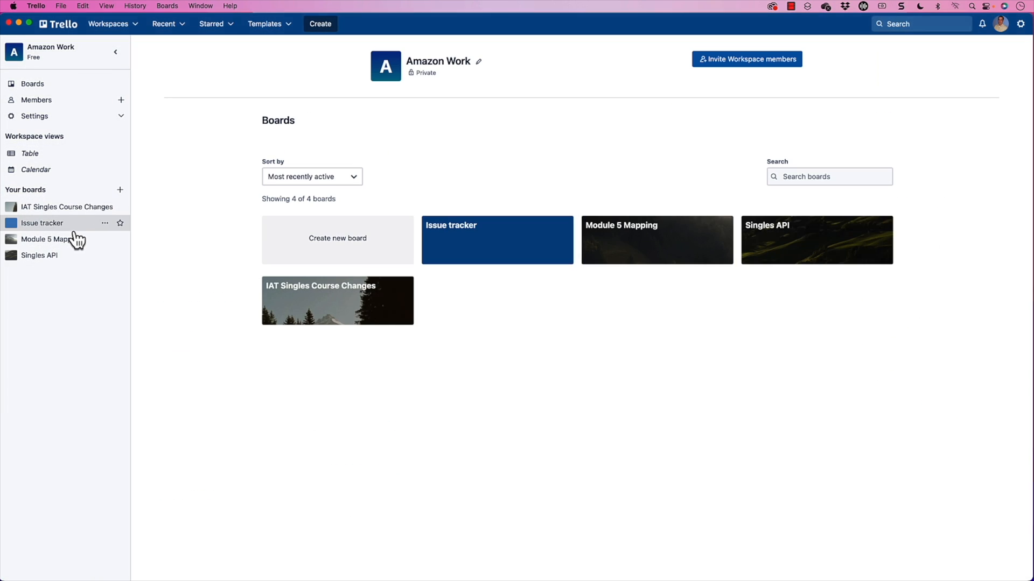
left_click(42, 222)
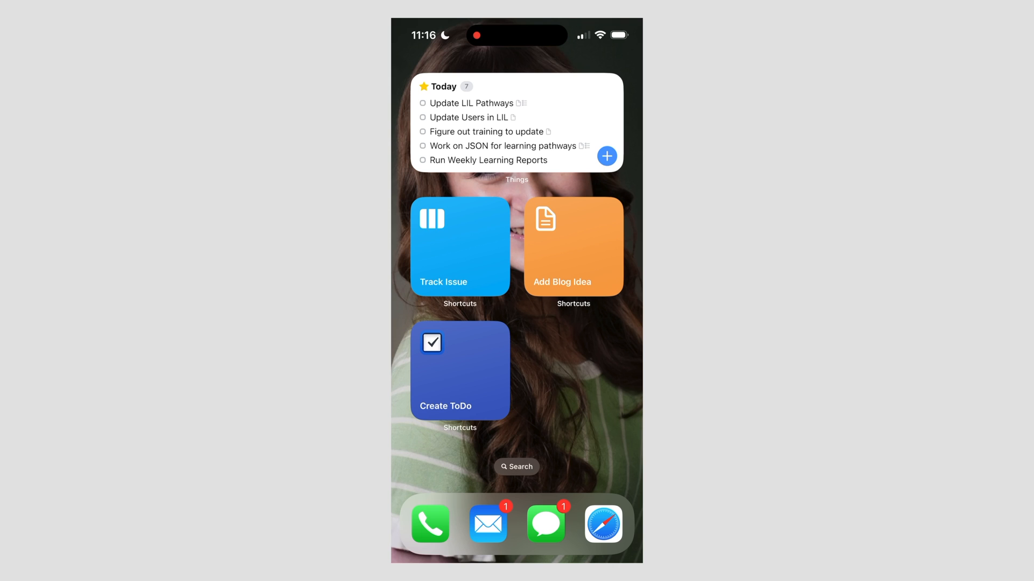
Log a Track Issue titled Not working with a short description and a tripod photo
left_click(459, 246)
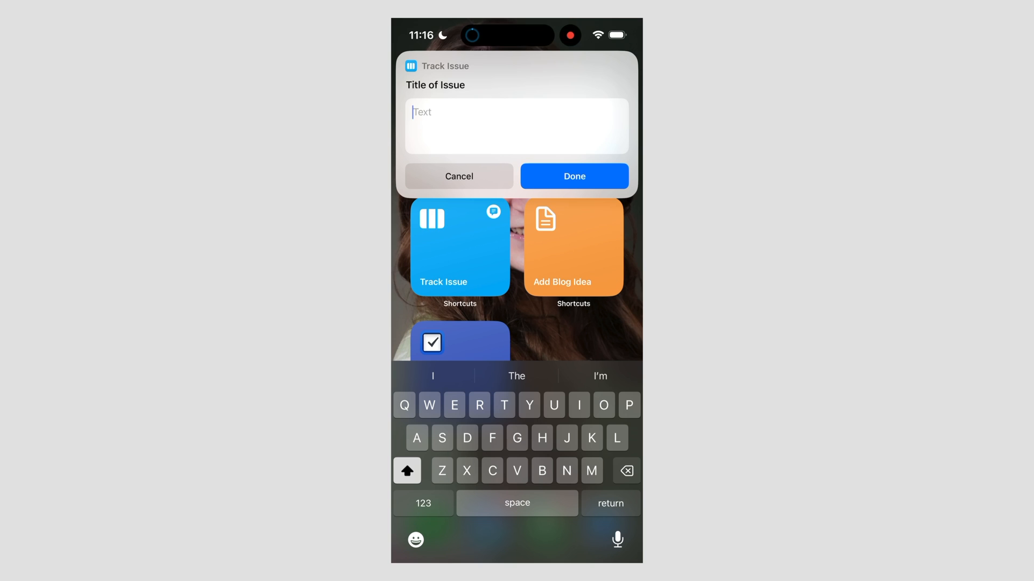
type("Not working")
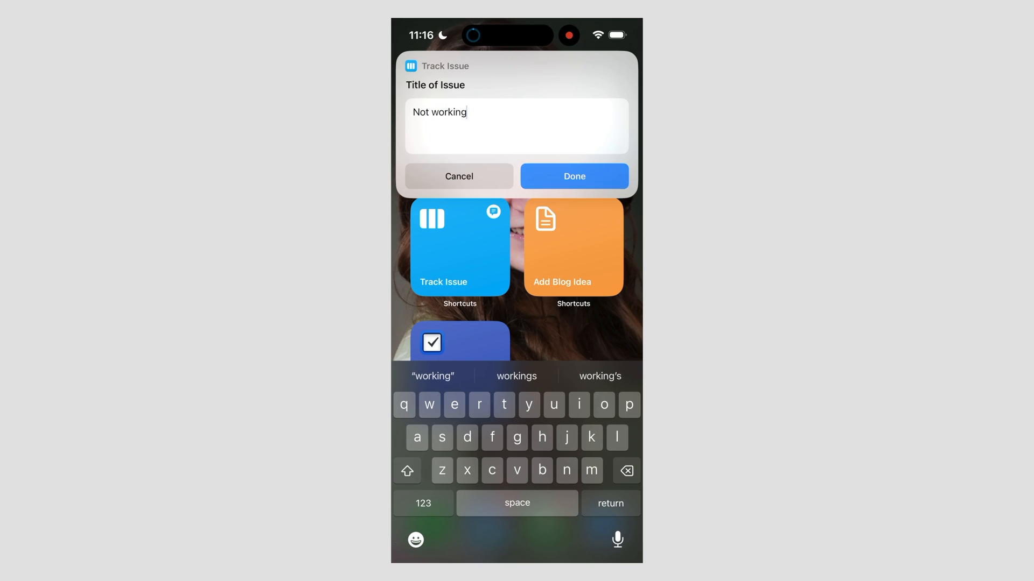
left_click(572, 175)
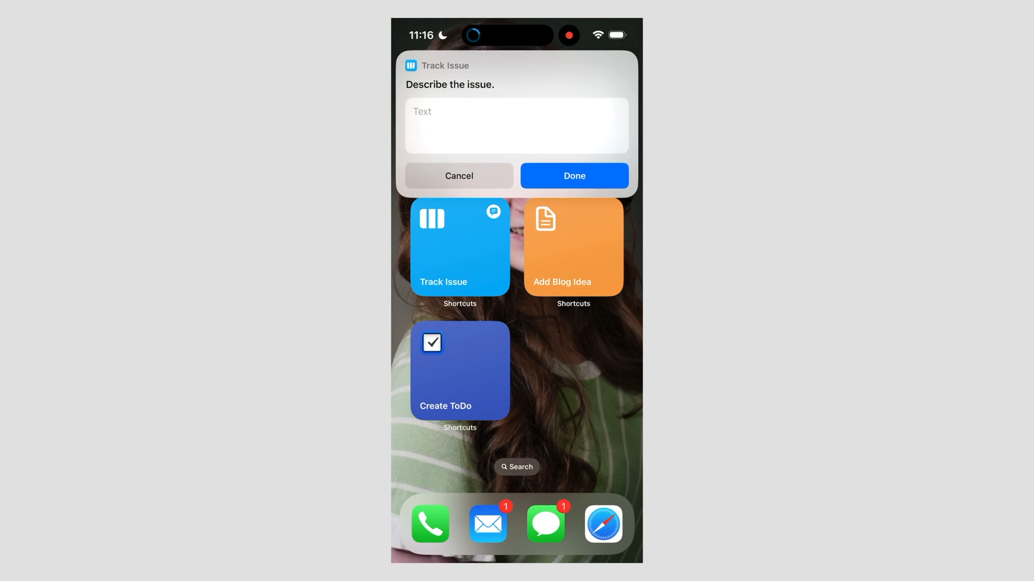
type("D")
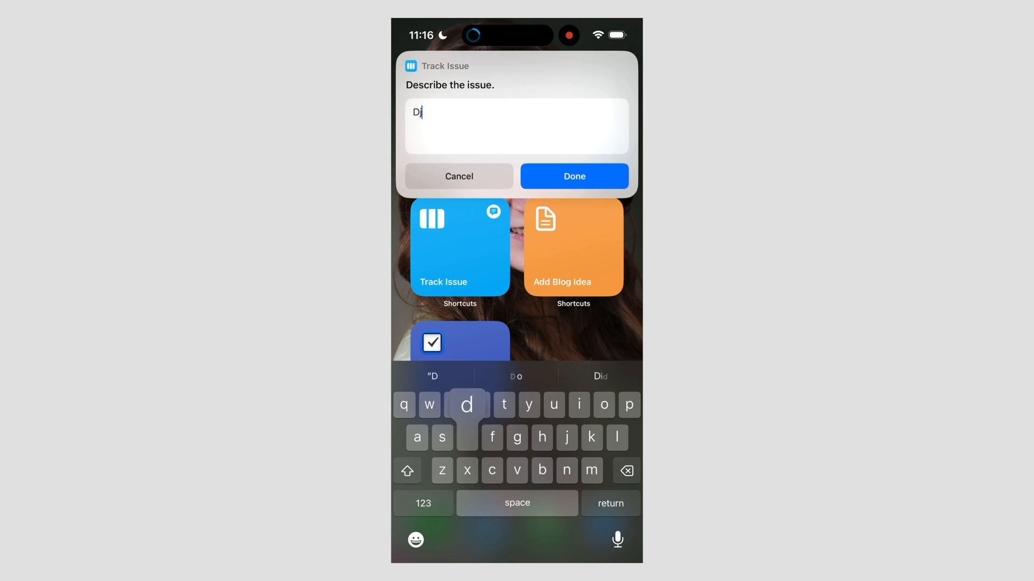
type("idusis sidusbe e")
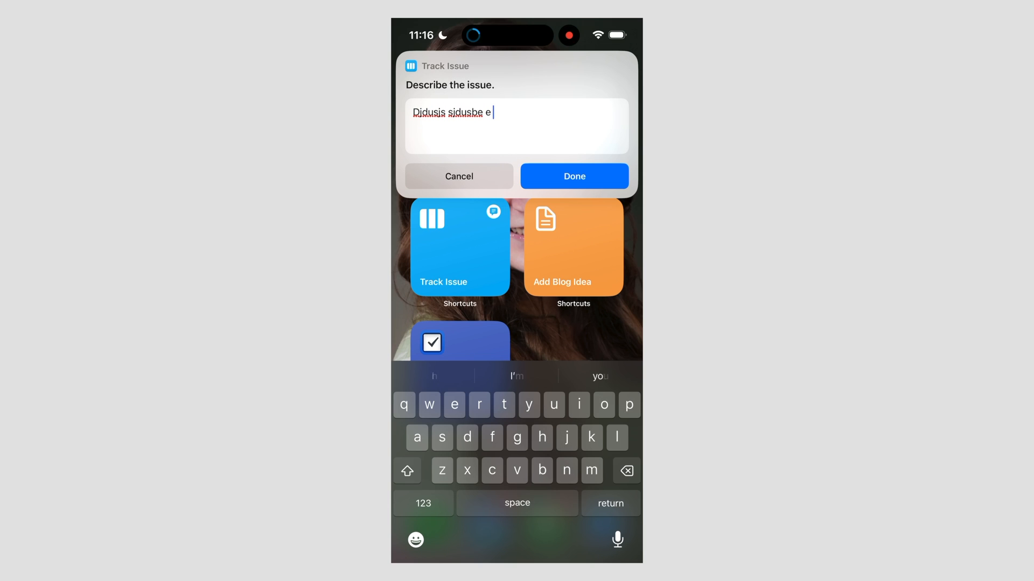
type("Jussie")
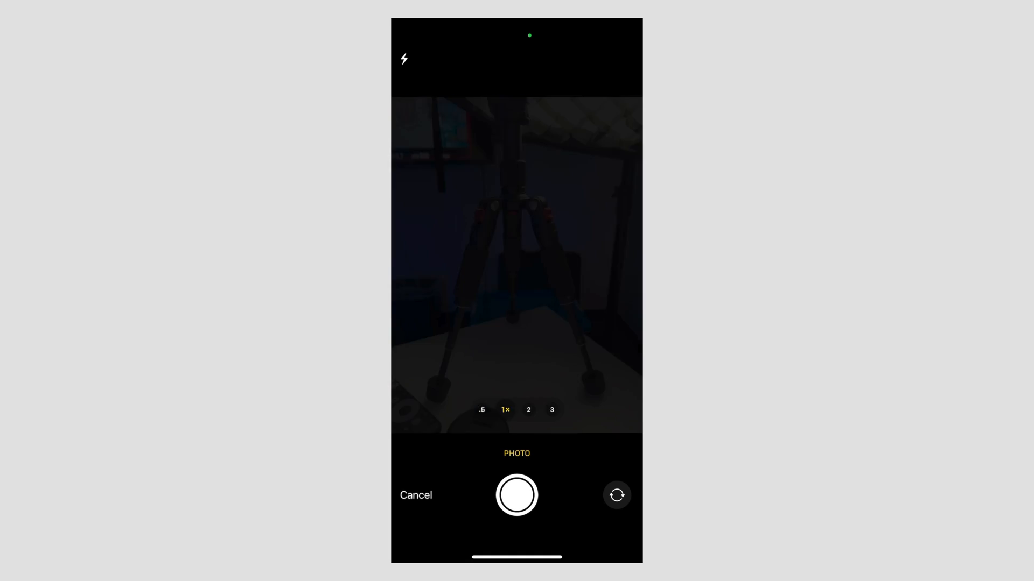
left_click(516, 496)
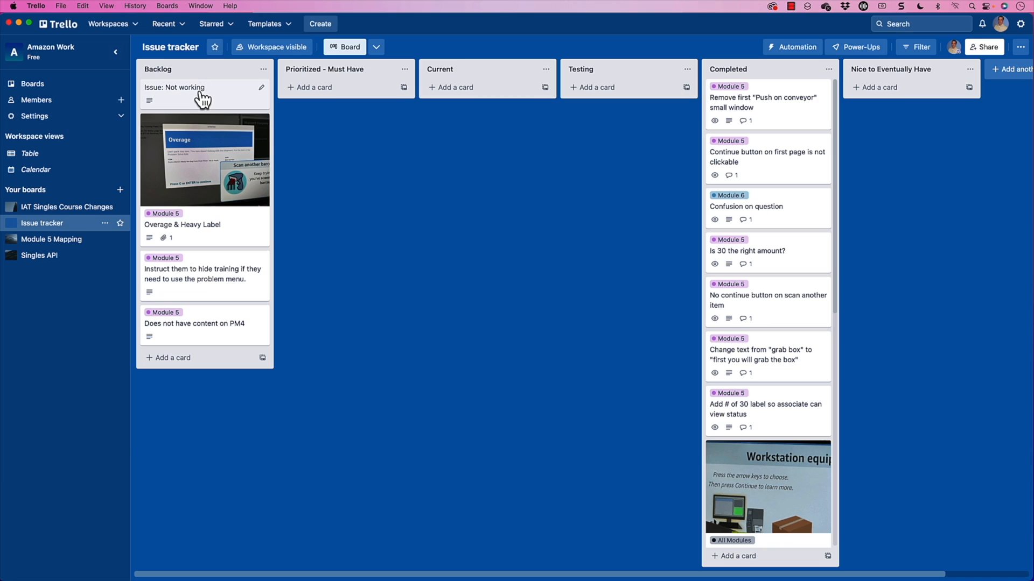
Review the Issue: Not working card, then move it from Backlog to Prioritized - Must Have
left_click(174, 87)
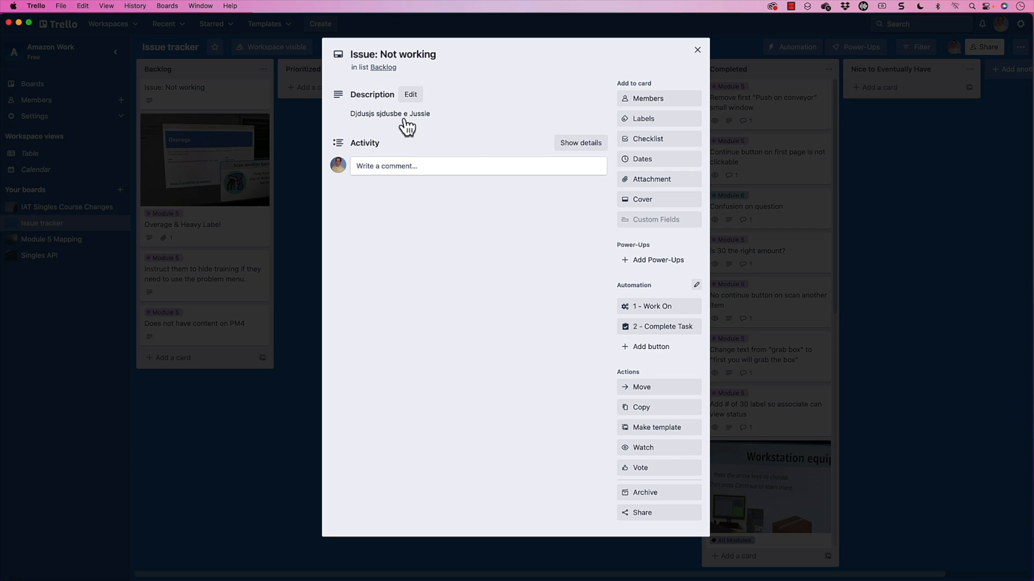
mouse_move(697, 50)
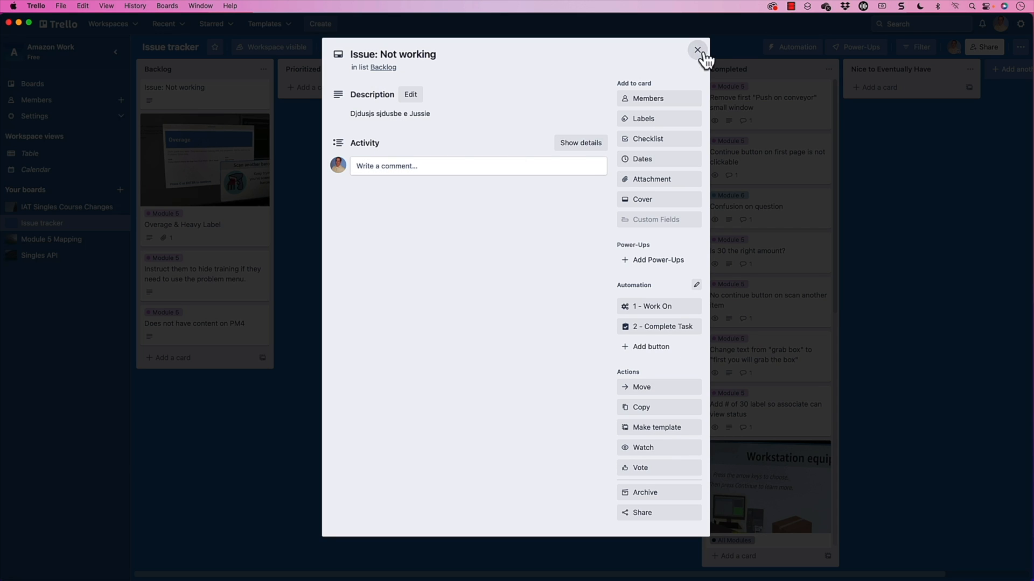
left_click(697, 50)
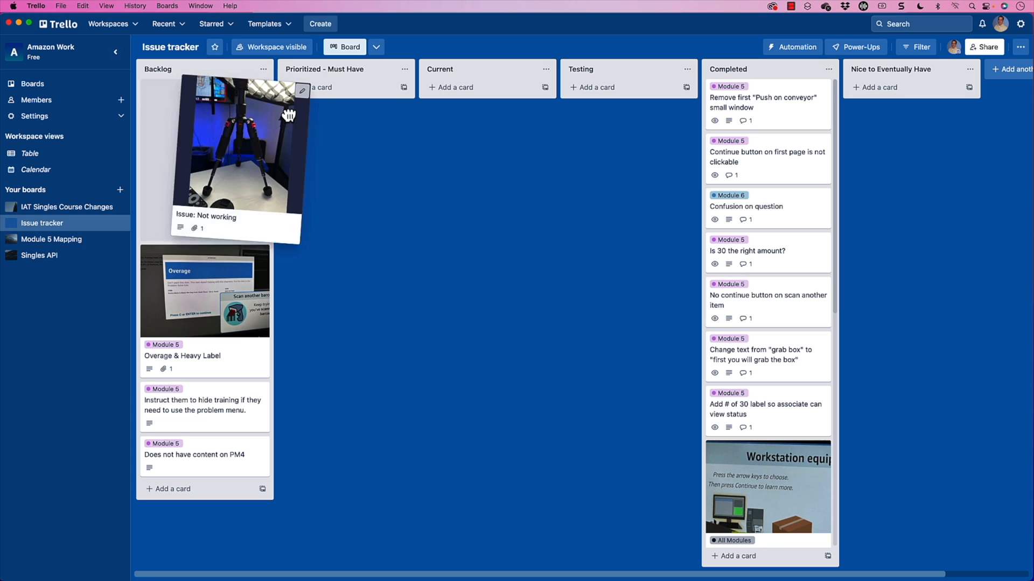
left_click_drag(224, 151, 486, 152)
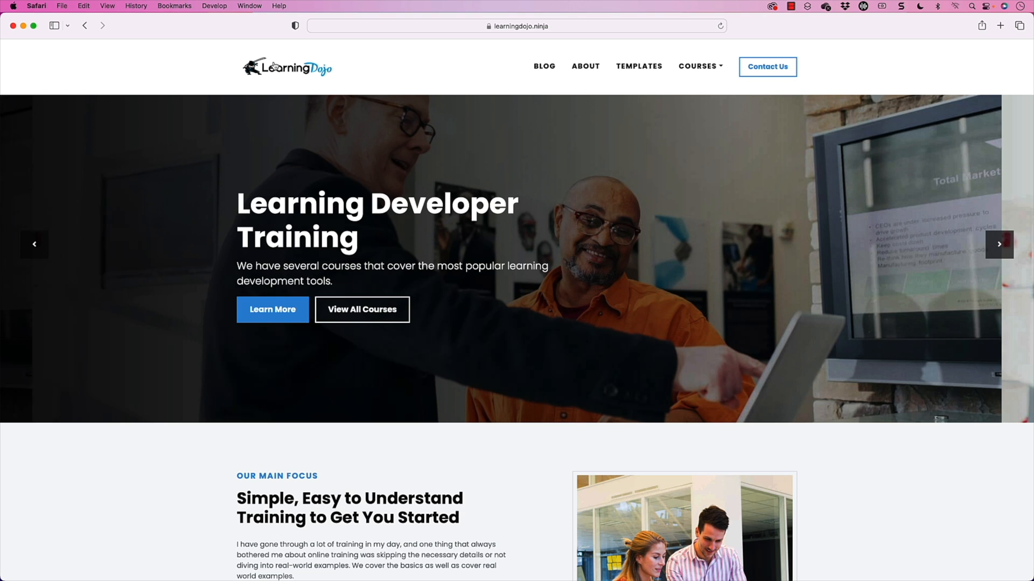
mouse_move(559, 81)
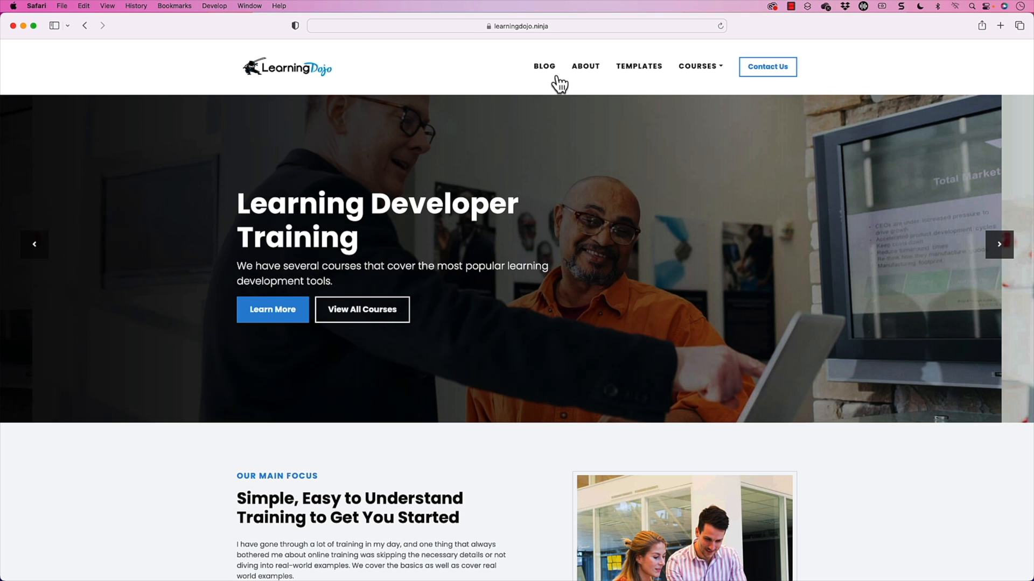
Browse LearningDojo from the Blog page to Templates and reveal the Courses list in the header
left_click(544, 66)
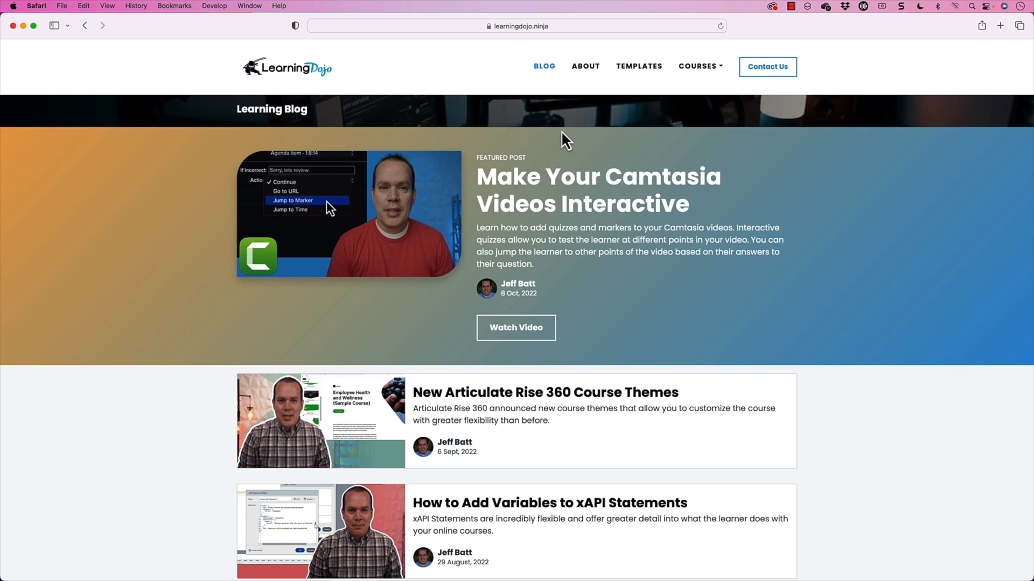
mouse_move(568, 140)
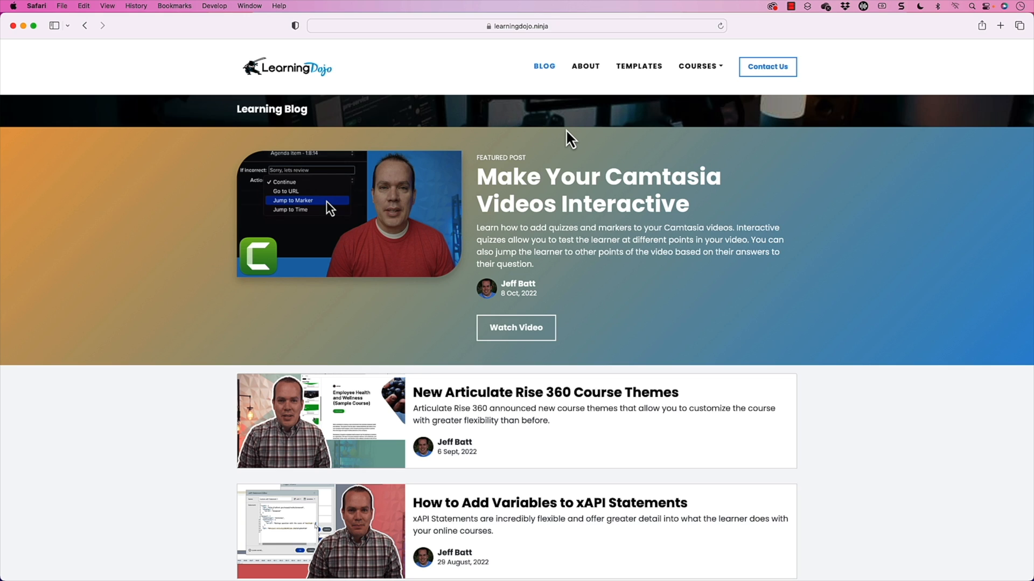
left_click(638, 65)
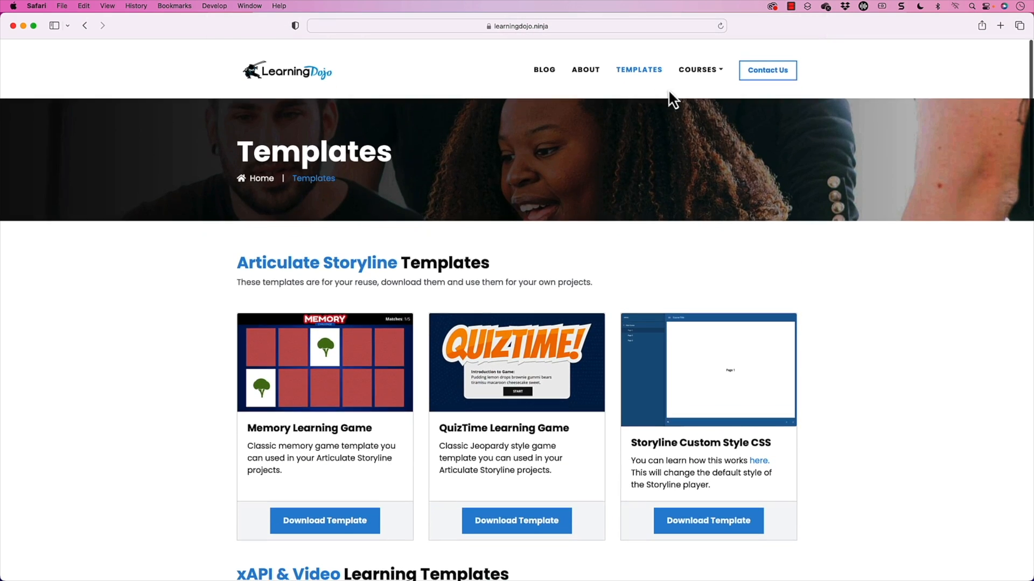
left_click(696, 65)
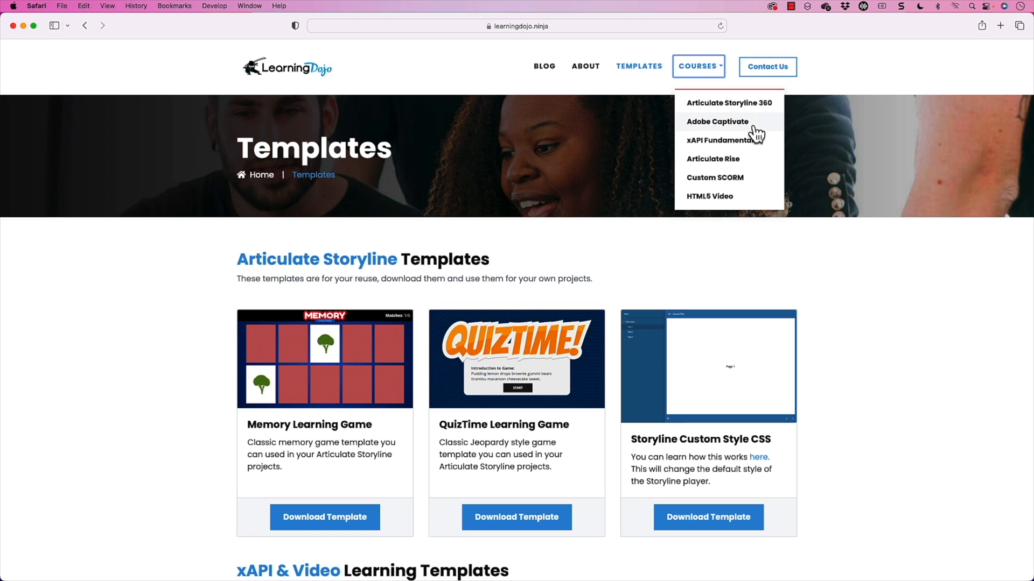
mouse_move(762, 145)
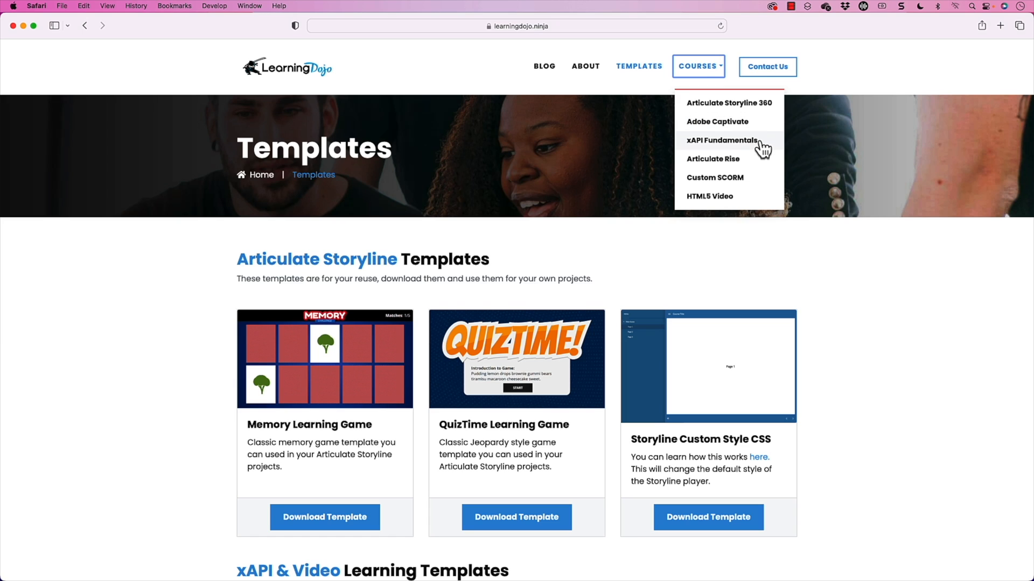